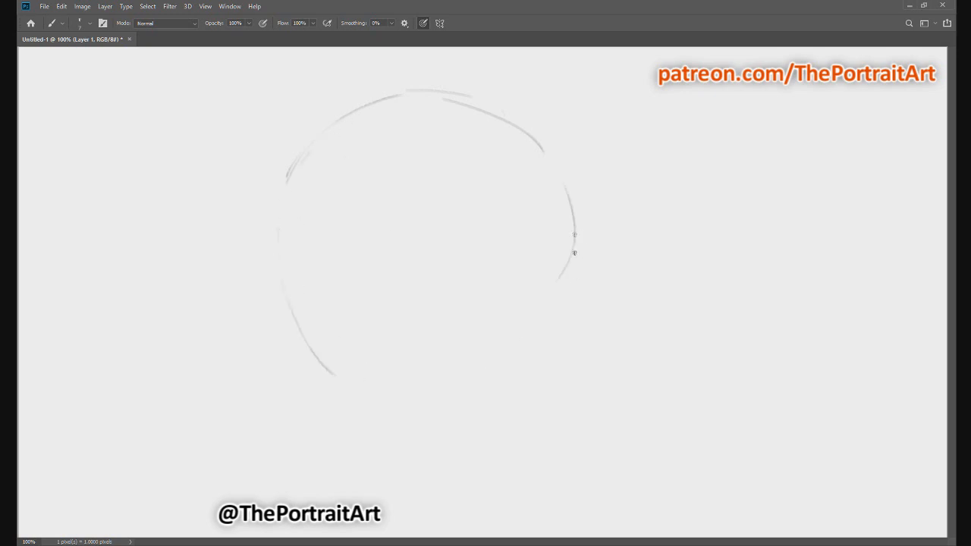
- Sketch a rough circle for the cranium left of canvas centre
{"action": "left_click_drag", "start_coordinate": [574, 235], "coordinate": [499, 372]}
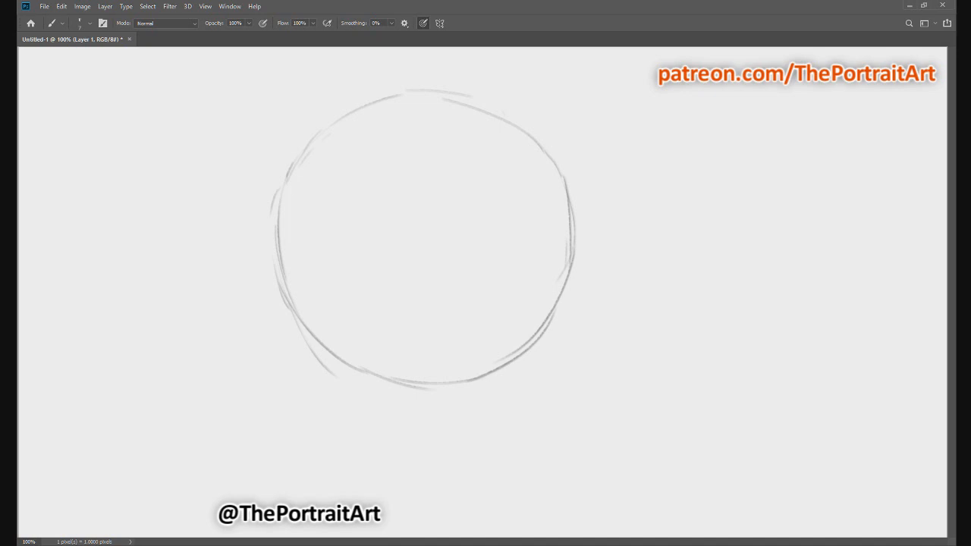
{"action": "mouse_move", "coordinate": [278, 237]}
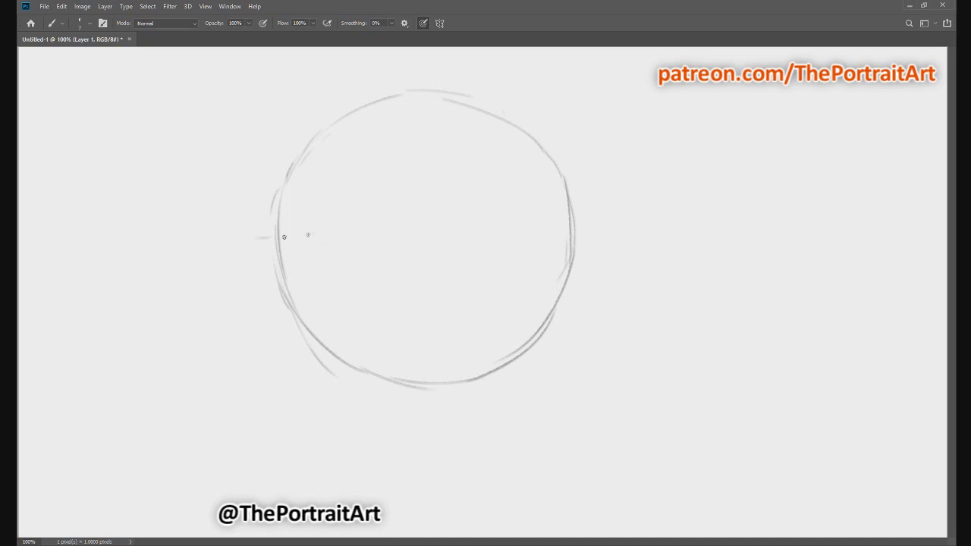
- Draw a horizontal guide and vertical centre line through the circle, plus a left-side guide
{"action": "left_click_drag", "start_coordinate": [258, 237], "coordinate": [599, 236]}
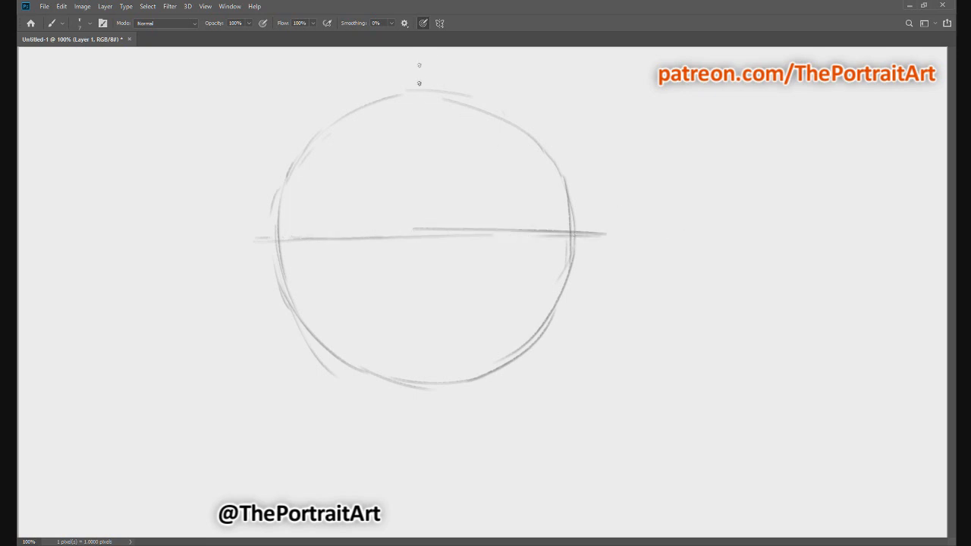
{"action": "left_click_drag", "start_coordinate": [418, 82], "coordinate": [432, 356]}
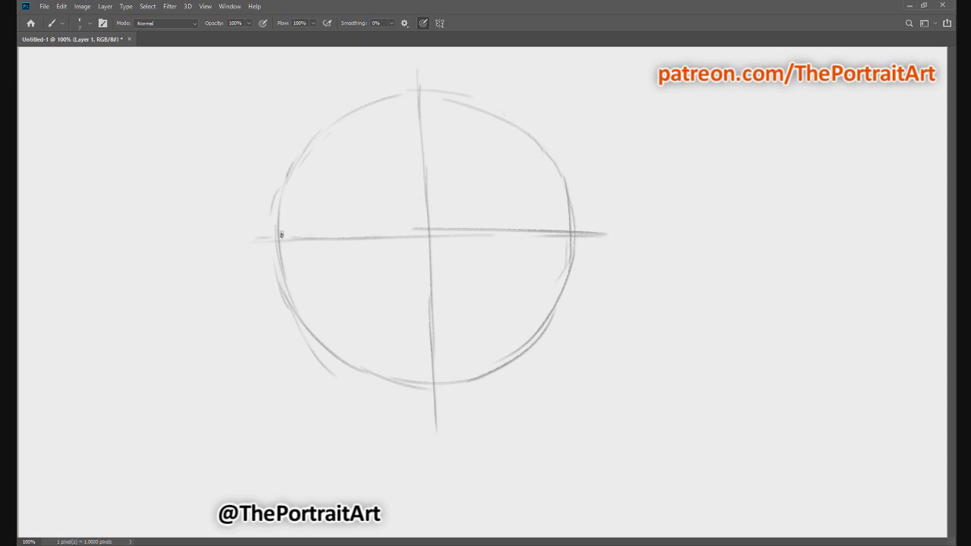
{"action": "mouse_move", "coordinate": [274, 218]}
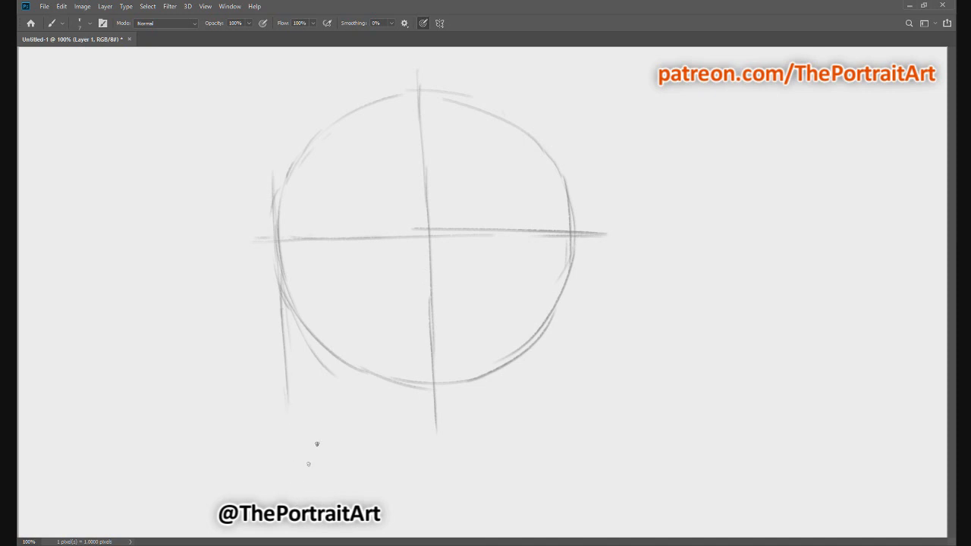
{"action": "mouse_move", "coordinate": [288, 217]}
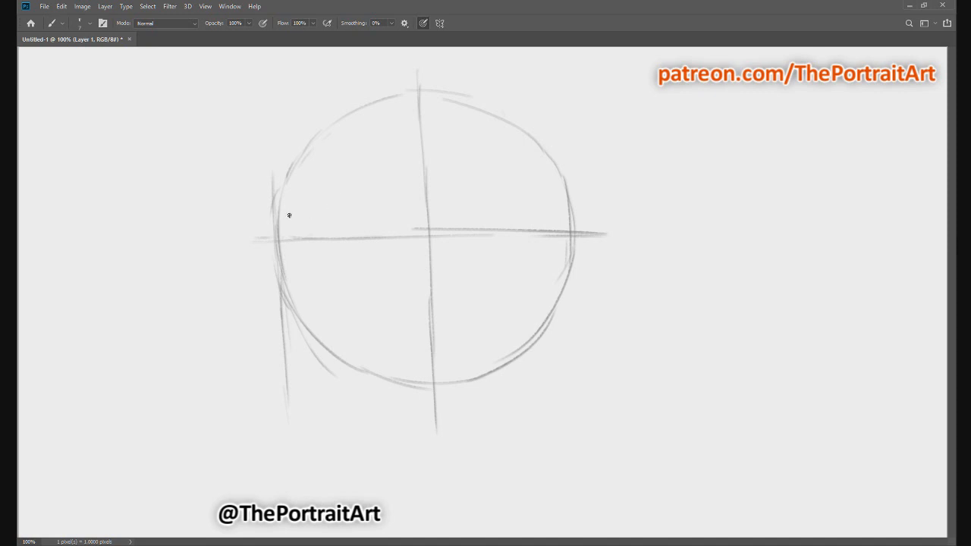
{"action": "left_click_drag", "start_coordinate": [284, 227], "coordinate": [419, 207]}
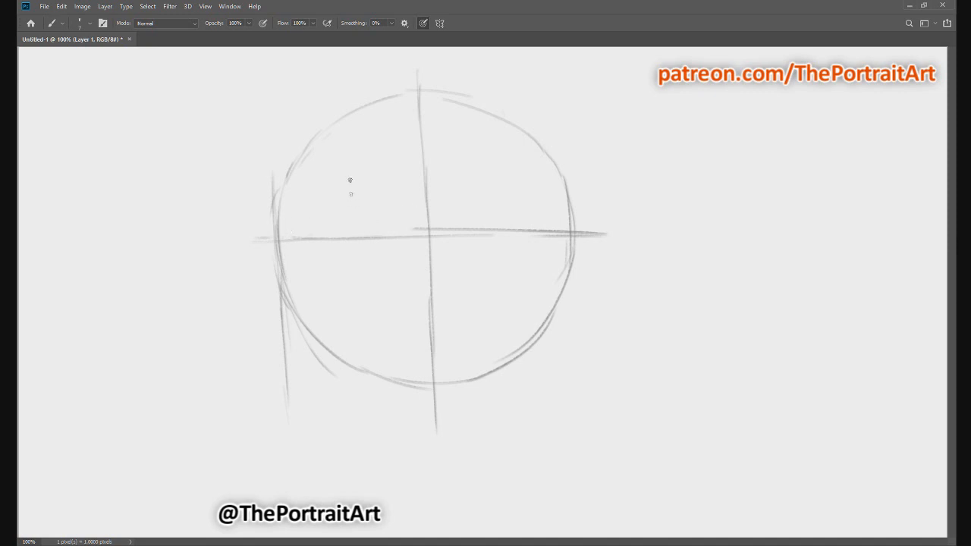
{"action": "mouse_move", "coordinate": [351, 189]}
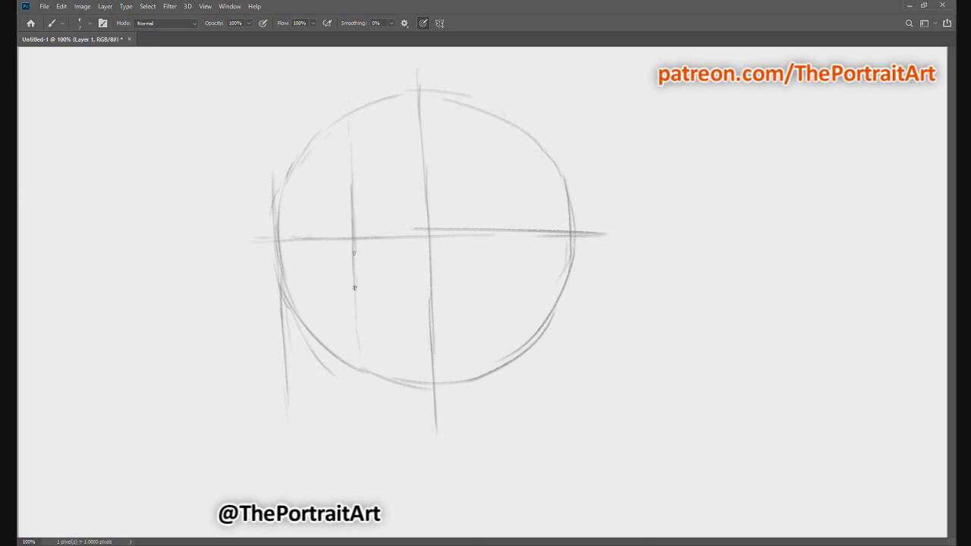
{"action": "mouse_move", "coordinate": [507, 237]}
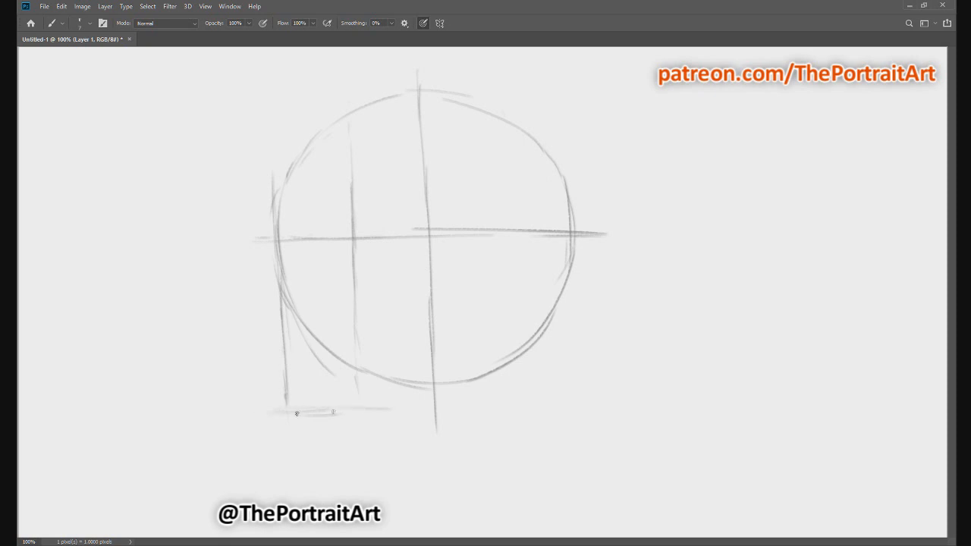
- Draw a long horizontal chin line beneath the circle in two strokes
{"action": "left_click_drag", "start_coordinate": [296, 412], "coordinate": [493, 409]}
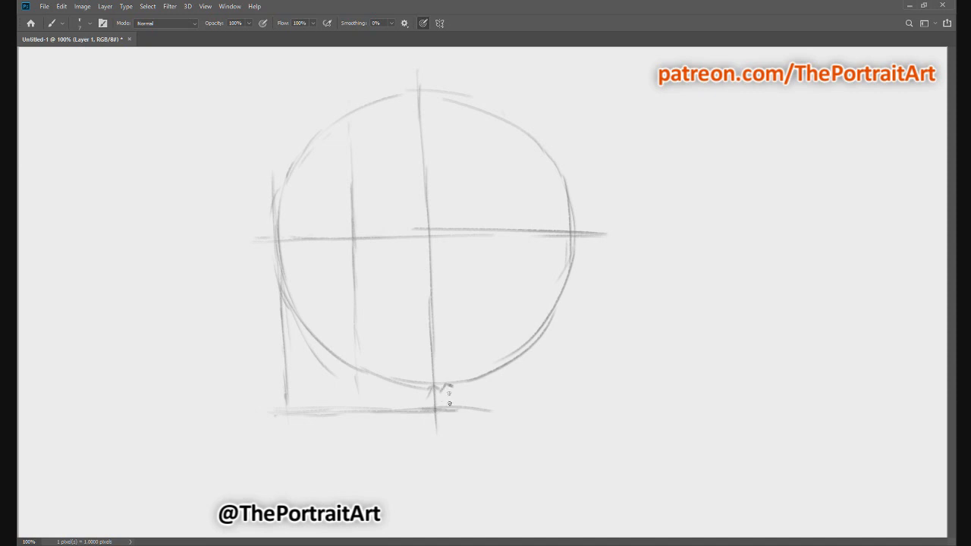
{"action": "left_click_drag", "start_coordinate": [443, 409], "coordinate": [587, 410]}
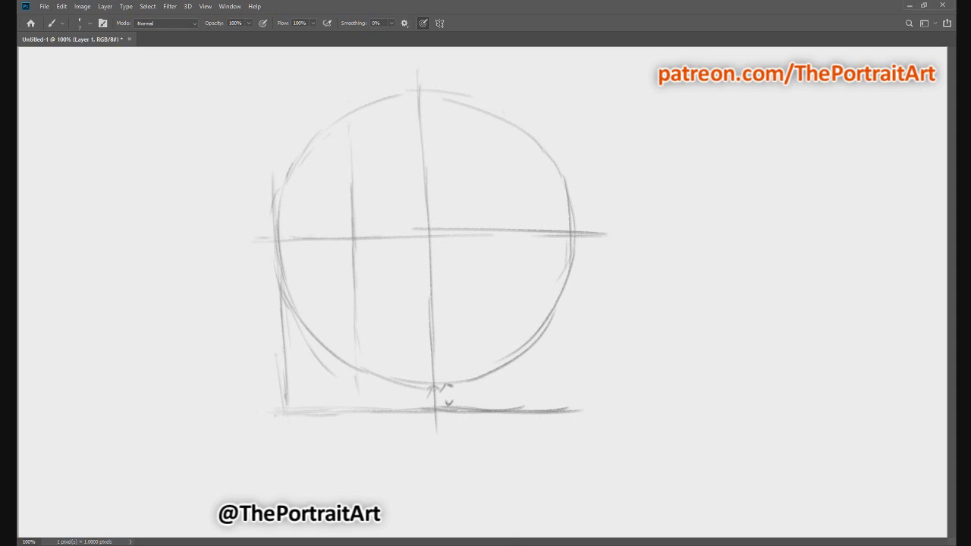
- Outline a dark ear right of the centre line, below the horizontal guide
{"action": "left_click_drag", "start_coordinate": [432, 258], "coordinate": [457, 234]}
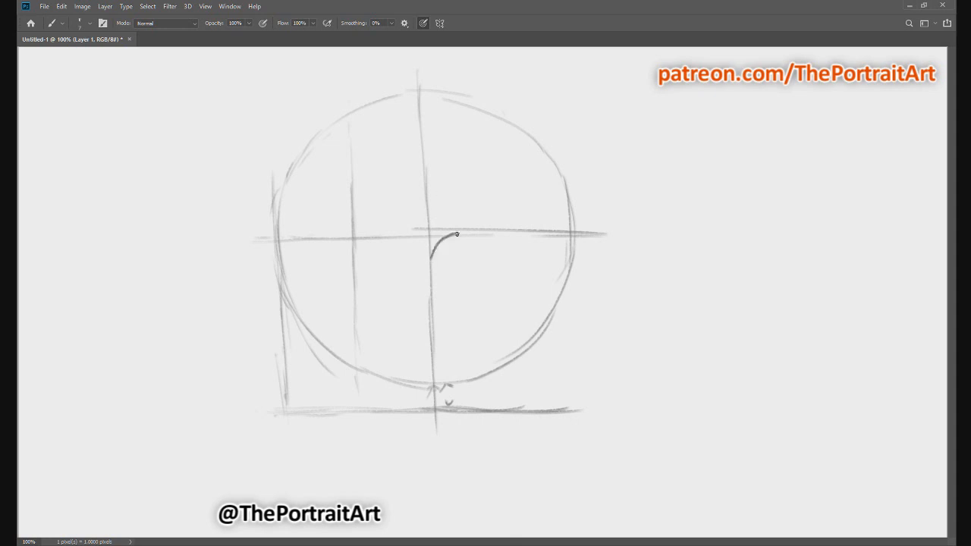
{"action": "left_click_drag", "start_coordinate": [455, 235], "coordinate": [431, 315]}
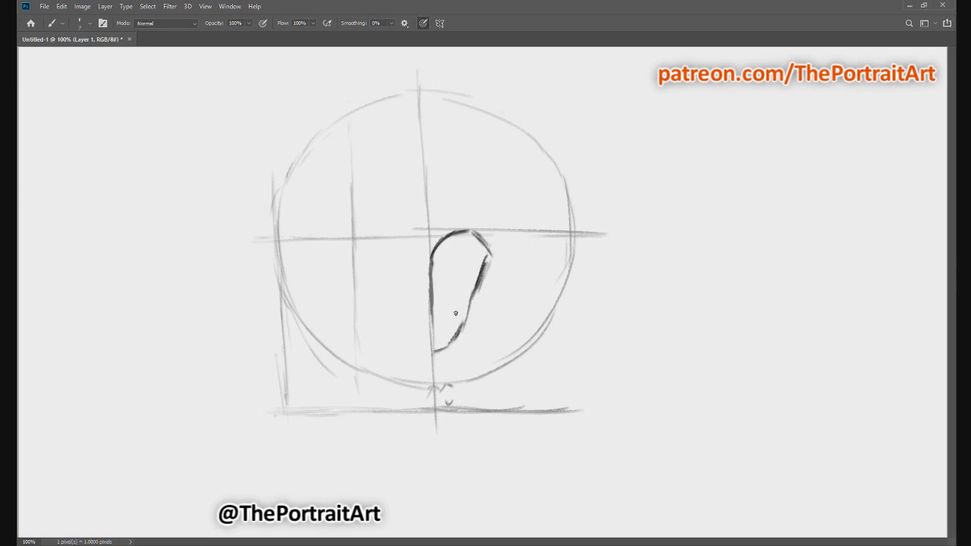
{"action": "mouse_move", "coordinate": [453, 330]}
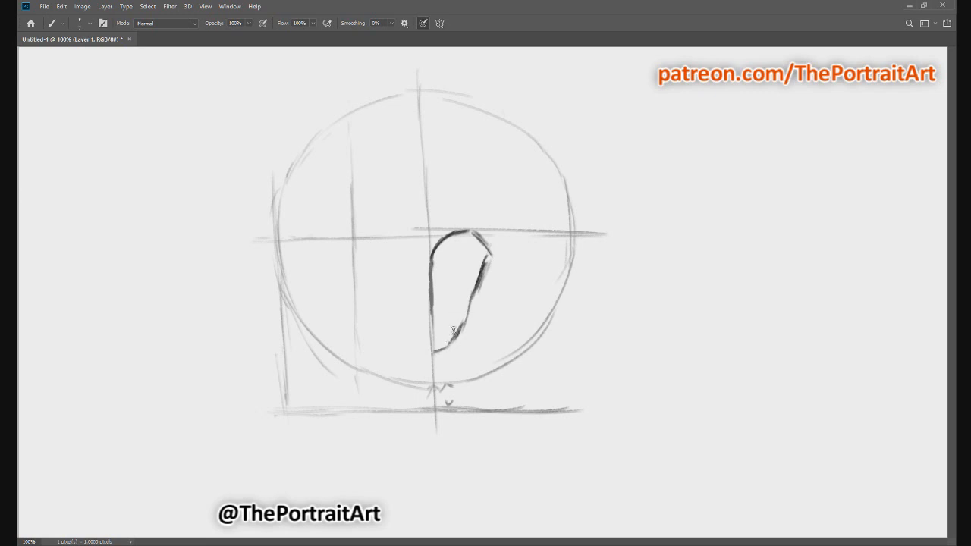
{"action": "mouse_move", "coordinate": [263, 335]}
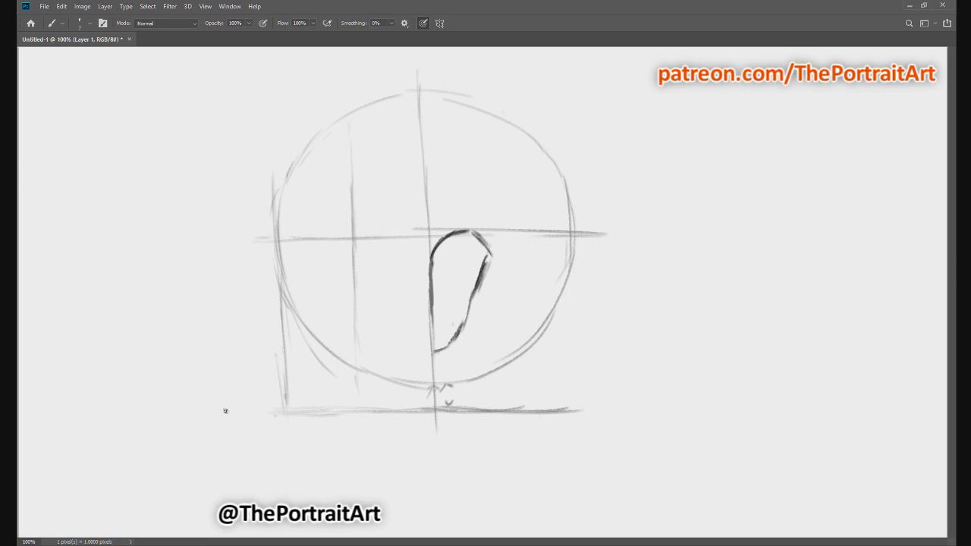
- Add proportion tick marks left of the head at chin level and above, labelling 1/3
{"action": "left_click_drag", "start_coordinate": [224, 411], "coordinate": [250, 410]}
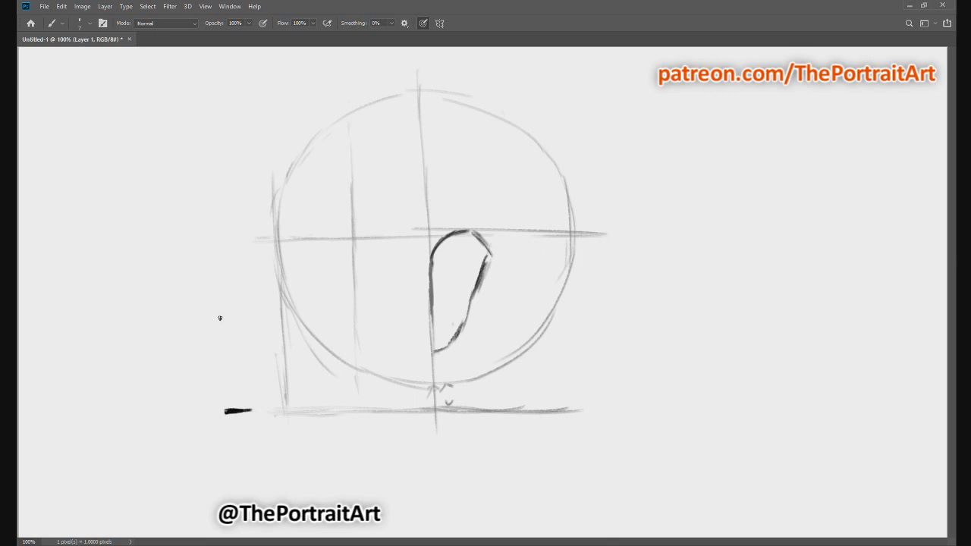
{"action": "left_click", "coordinate": [226, 316]}
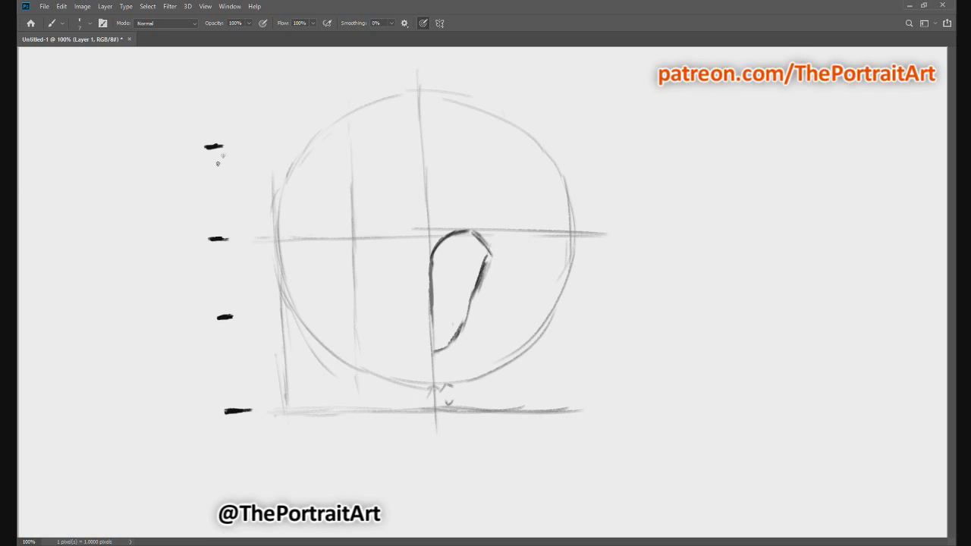
{"action": "left_click_drag", "start_coordinate": [213, 163], "coordinate": [220, 205]}
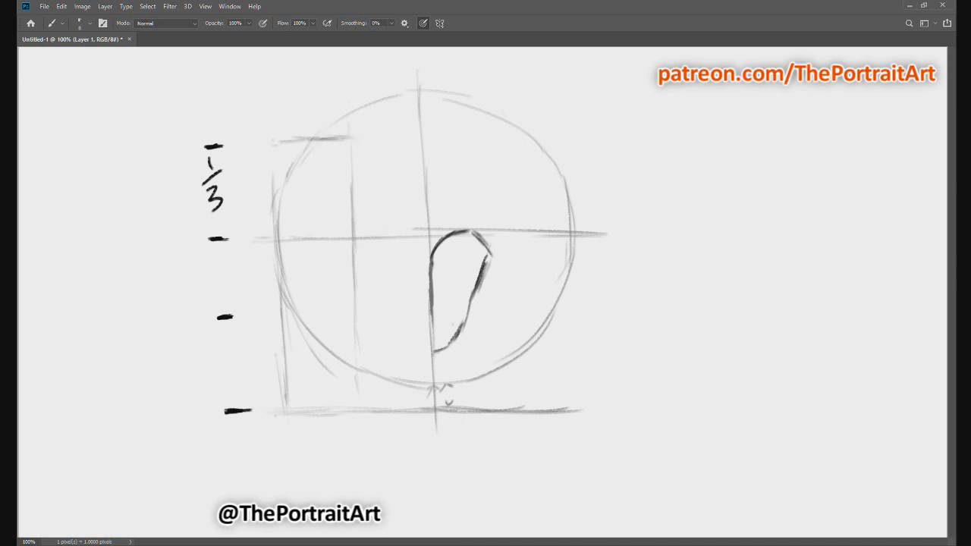
{"action": "mouse_move", "coordinate": [447, 330]}
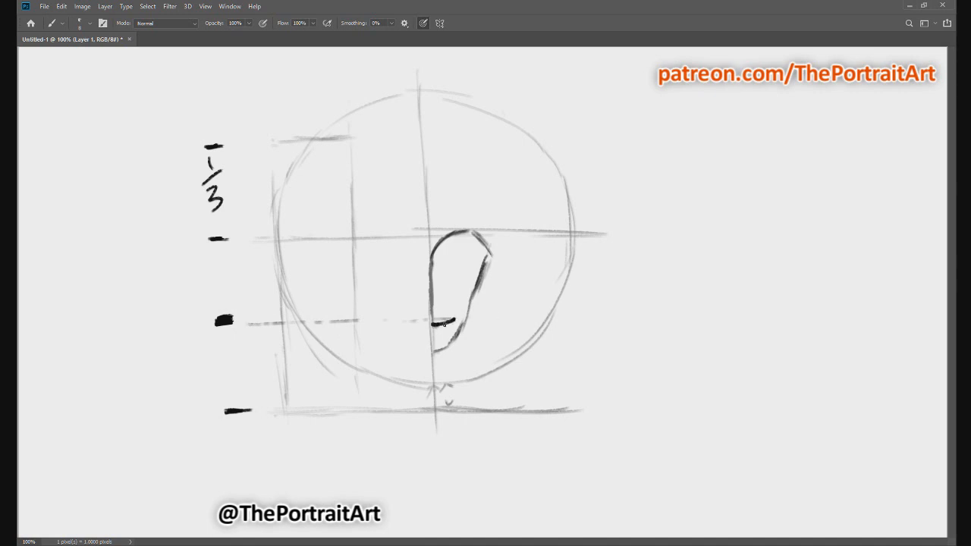
- Darken the ear's front curve and lower contour into a teardrop shape
{"action": "left_click_drag", "start_coordinate": [485, 250], "coordinate": [440, 326]}
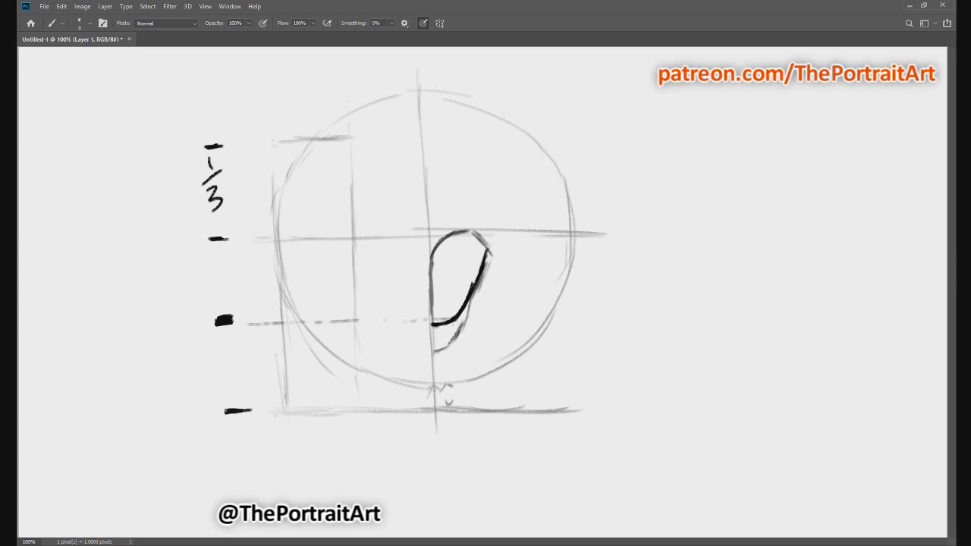
{"action": "mouse_move", "coordinate": [435, 286]}
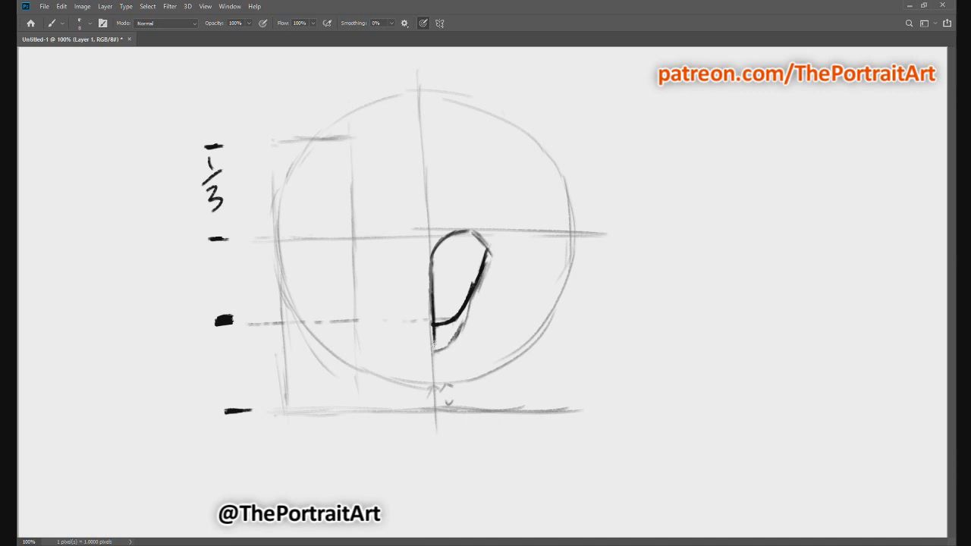
{"action": "left_click_drag", "start_coordinate": [433, 329], "coordinate": [422, 360]}
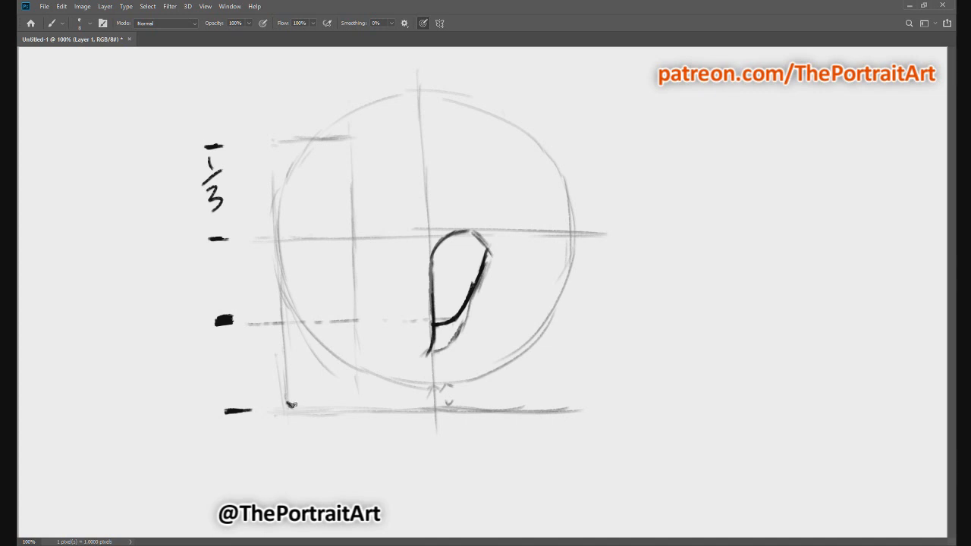
- Stroke a bold jaw curve from the ear's base down to the chin line
{"action": "left_click_drag", "start_coordinate": [290, 406], "coordinate": [398, 372]}
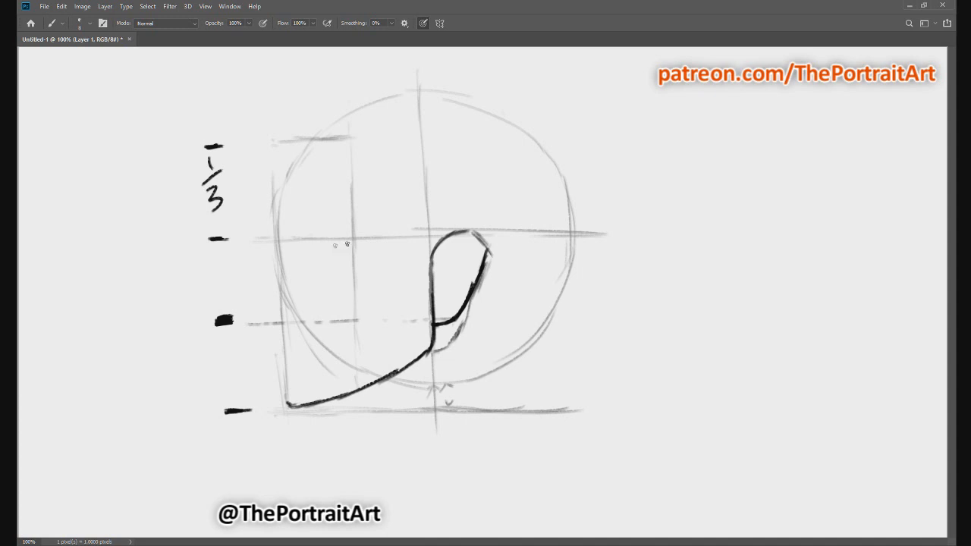
{"action": "mouse_move", "coordinate": [347, 247]}
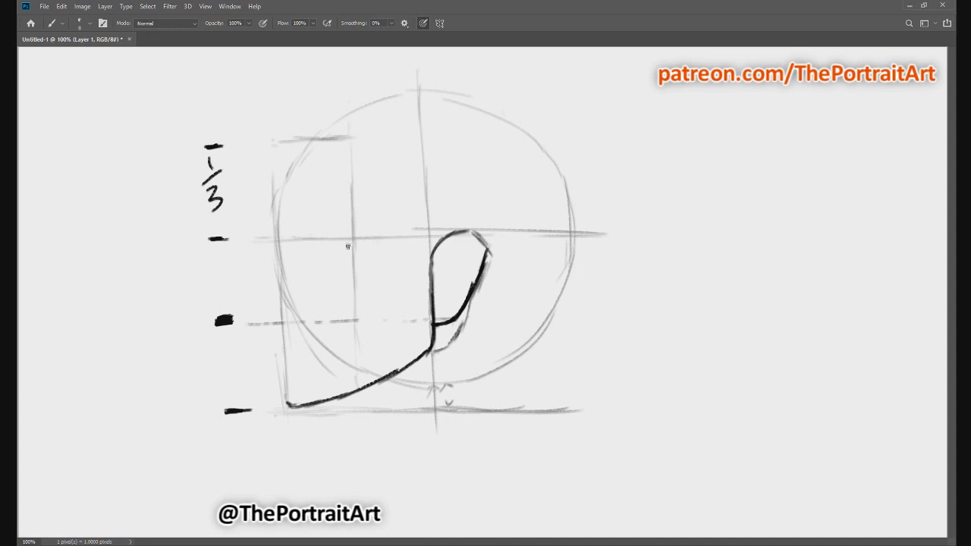
{"action": "mouse_move", "coordinate": [308, 237]}
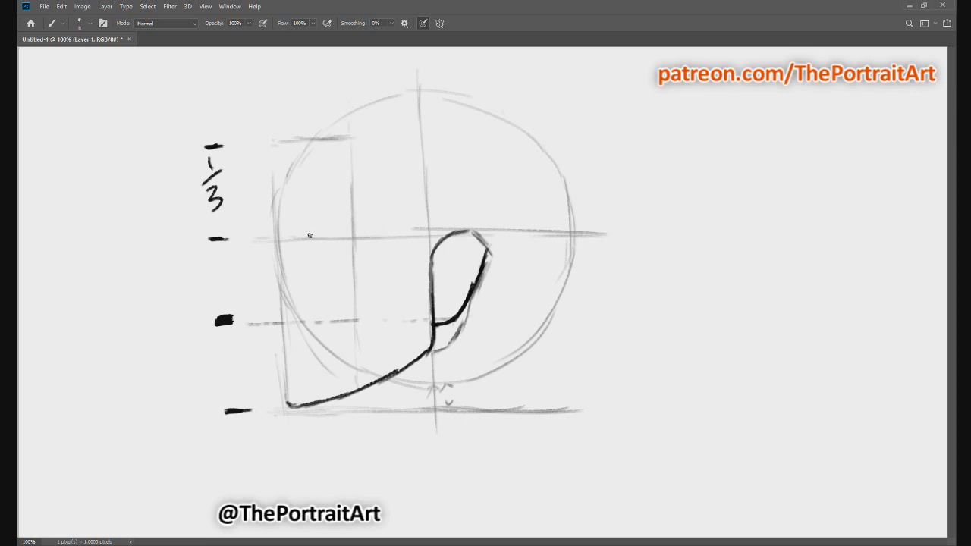
{"action": "mouse_move", "coordinate": [351, 239]}
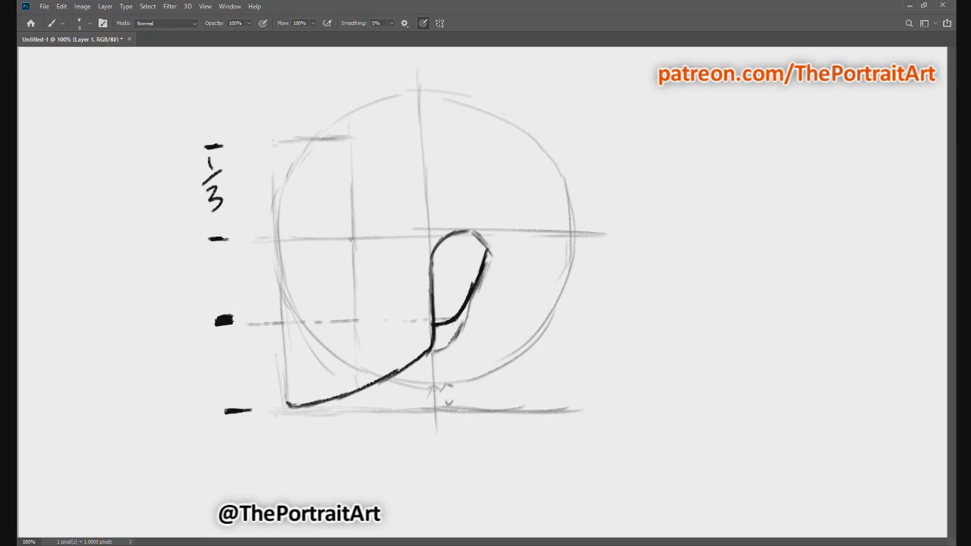
{"action": "mouse_move", "coordinate": [325, 248]}
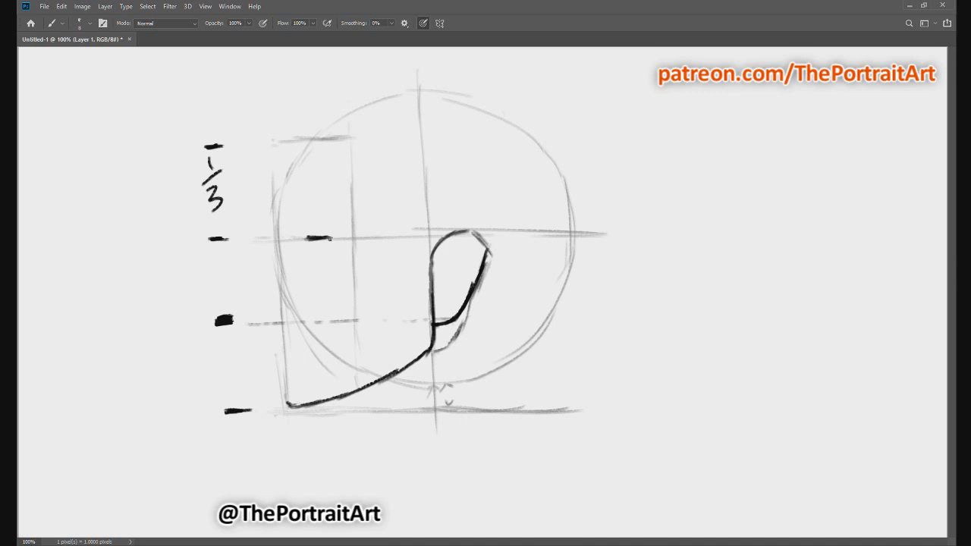
- Draw the upper eyelid arc and lower eye edge on the brow guide
{"action": "left_click_drag", "start_coordinate": [311, 236], "coordinate": [349, 250]}
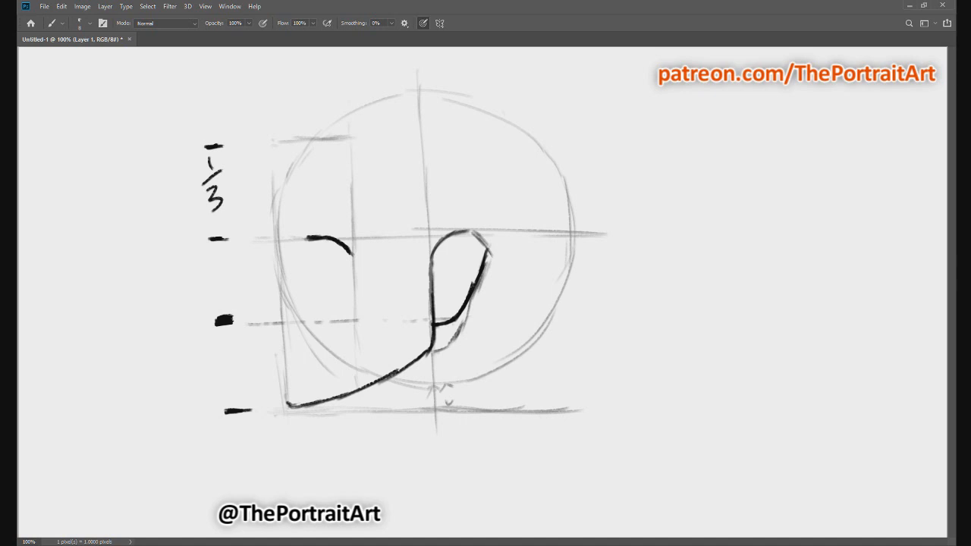
{"action": "mouse_move", "coordinate": [308, 254]}
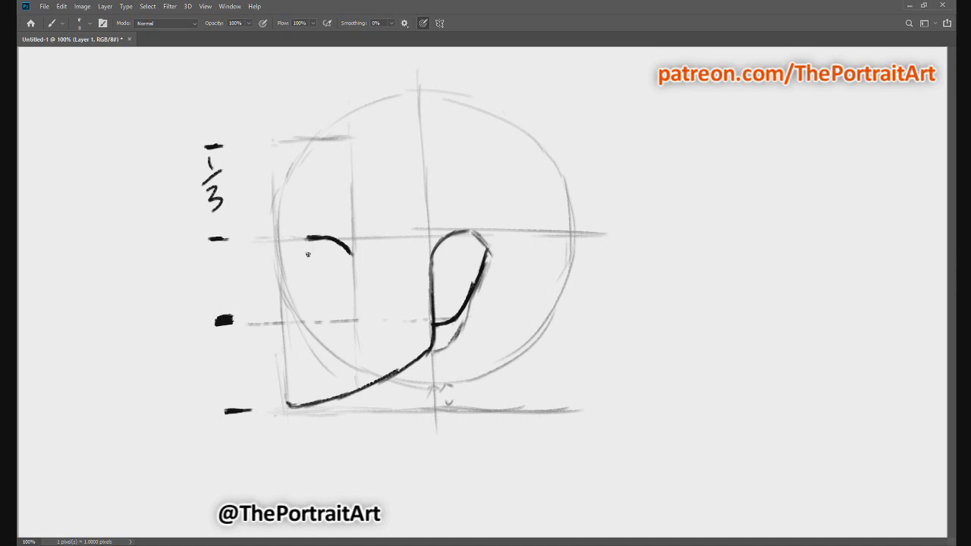
{"action": "mouse_move", "coordinate": [309, 254]}
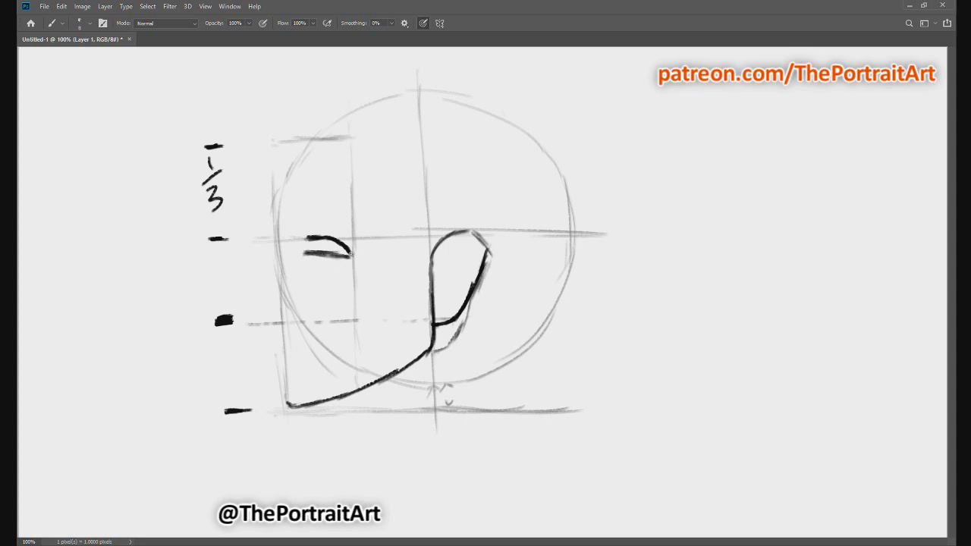
{"action": "left_click_drag", "start_coordinate": [356, 250], "coordinate": [311, 277]}
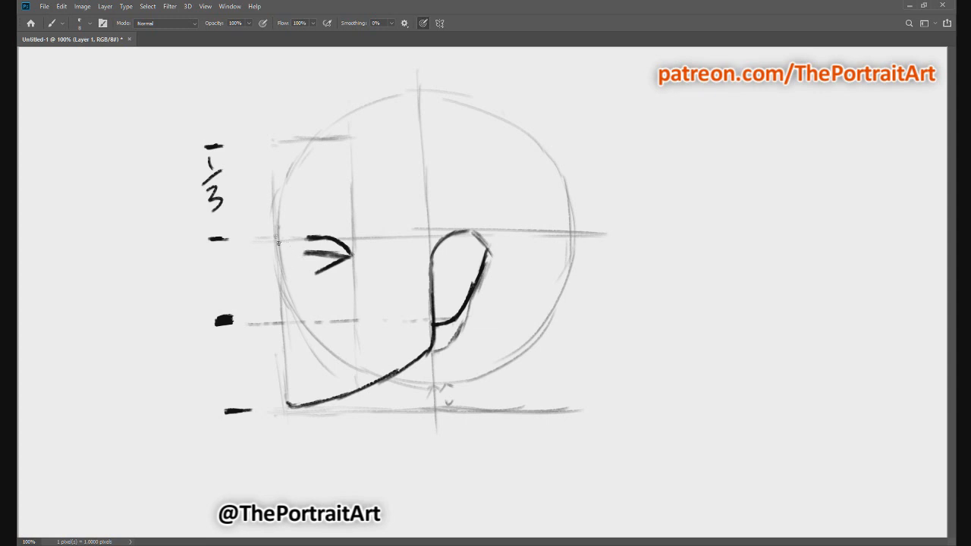
{"action": "mouse_move", "coordinate": [275, 238]}
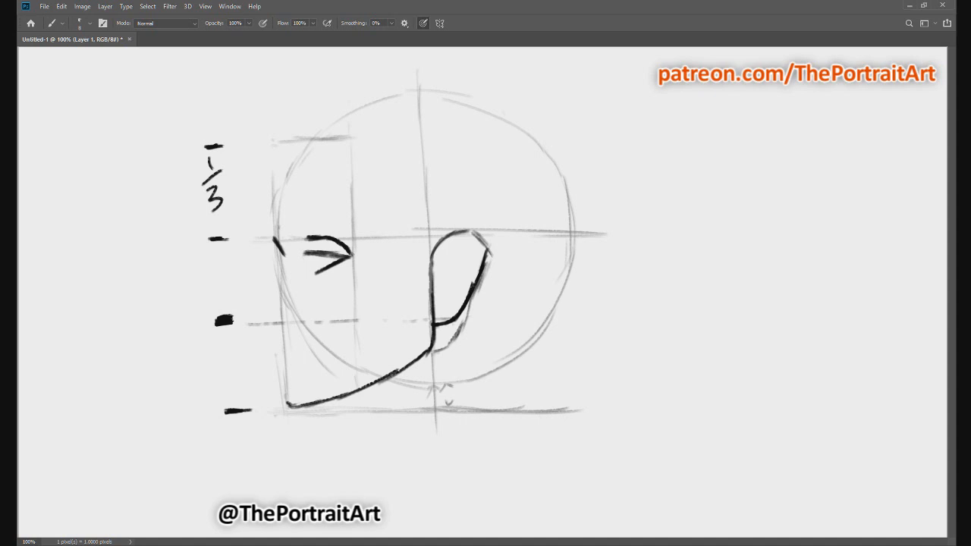
{"action": "mouse_move", "coordinate": [274, 236]}
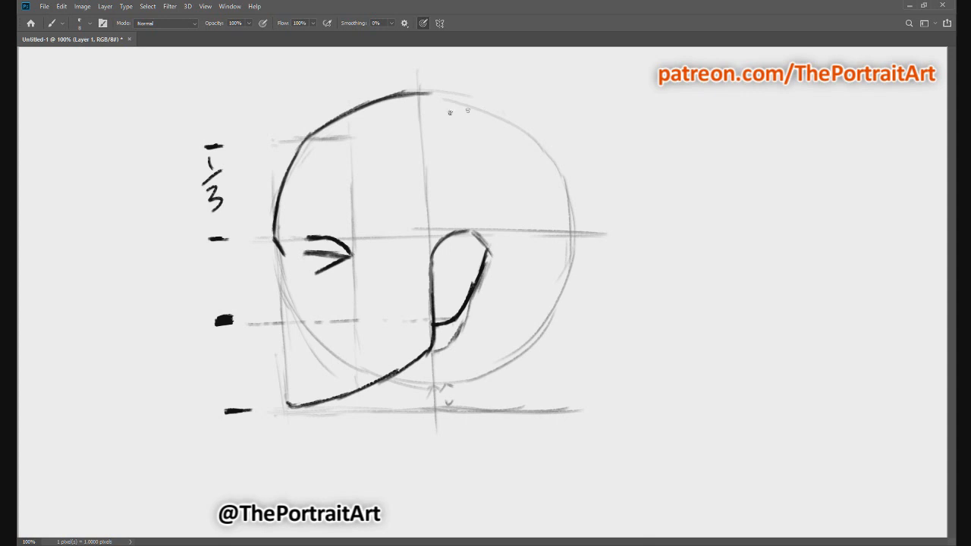
- Trace a dark skull contour over the top of the head and down the back
{"action": "left_click_drag", "start_coordinate": [410, 94], "coordinate": [489, 113]}
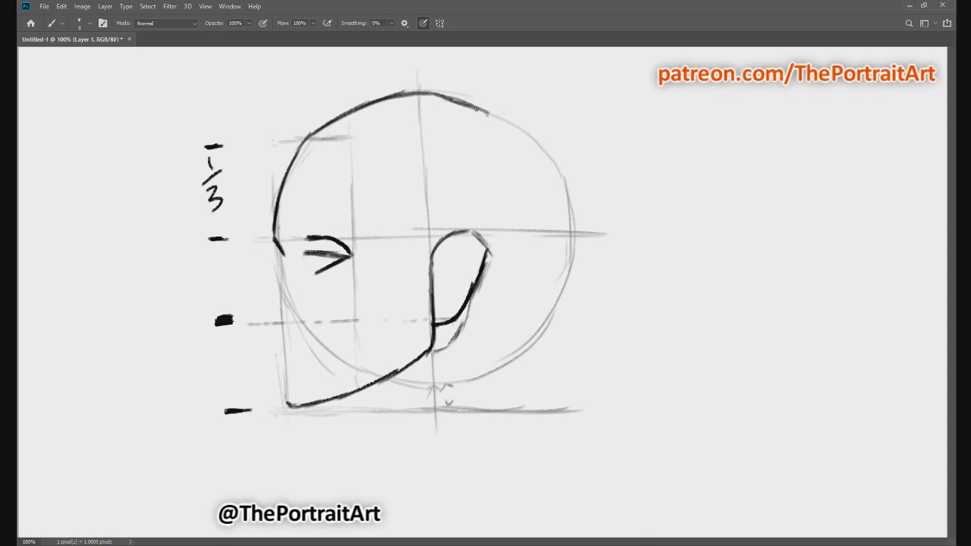
{"action": "left_click_drag", "start_coordinate": [455, 99], "coordinate": [561, 174]}
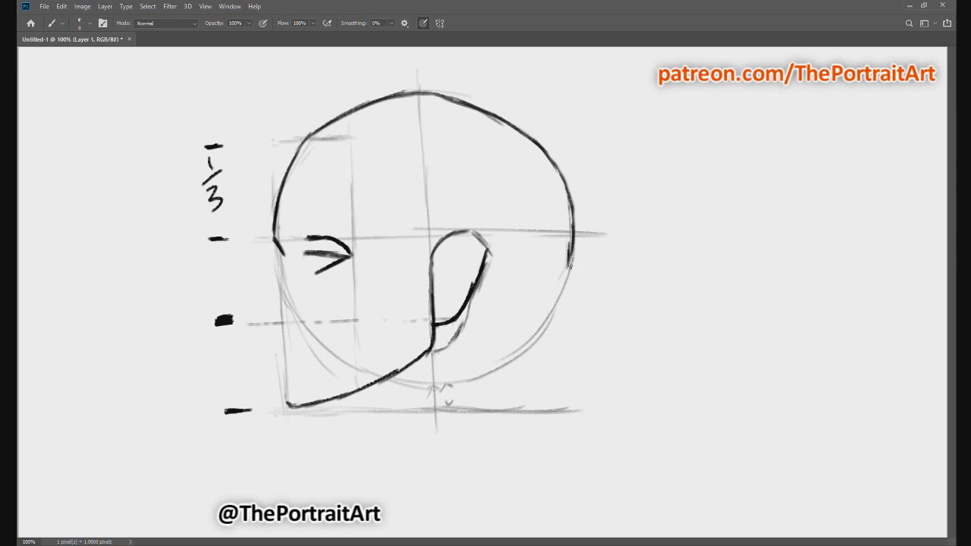
{"action": "mouse_move", "coordinate": [542, 294]}
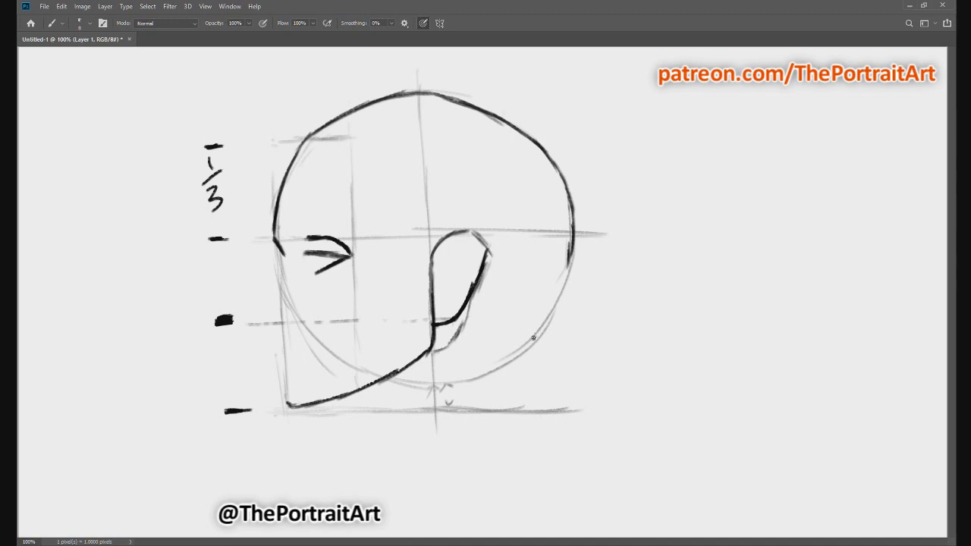
{"action": "mouse_move", "coordinate": [575, 260]}
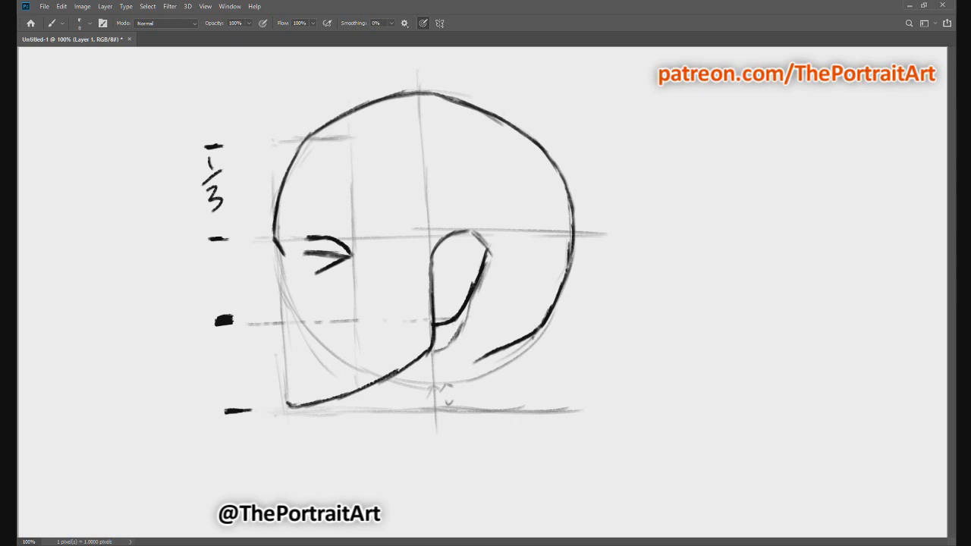
{"action": "mouse_move", "coordinate": [281, 258]}
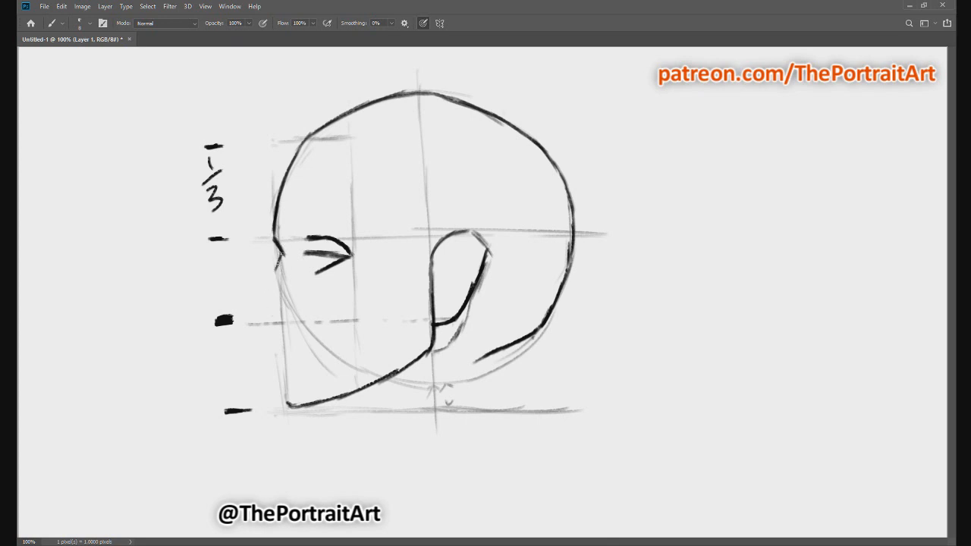
- Draw the brow and nose bridge profile, then the nose tip and nostril
{"action": "left_click_drag", "start_coordinate": [281, 262], "coordinate": [262, 299]}
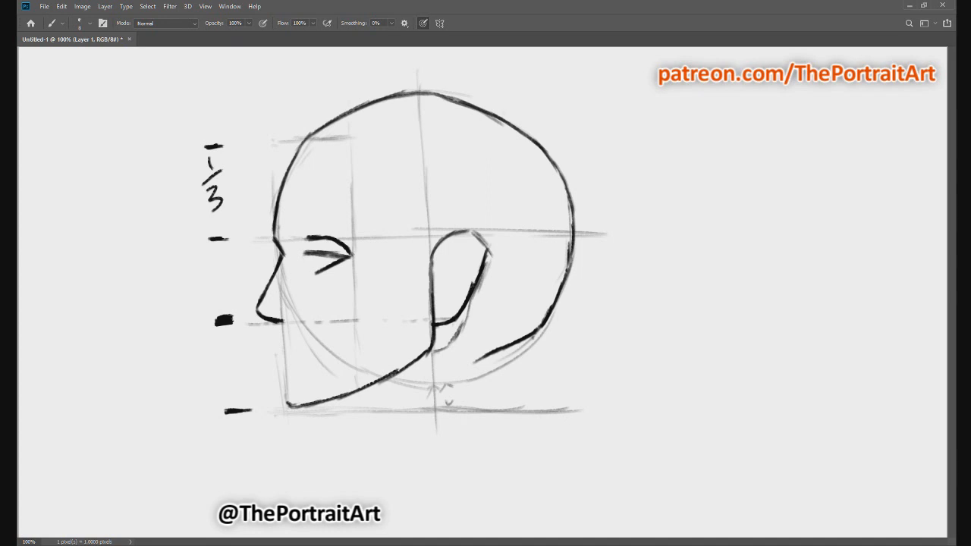
{"action": "mouse_move", "coordinate": [294, 302]}
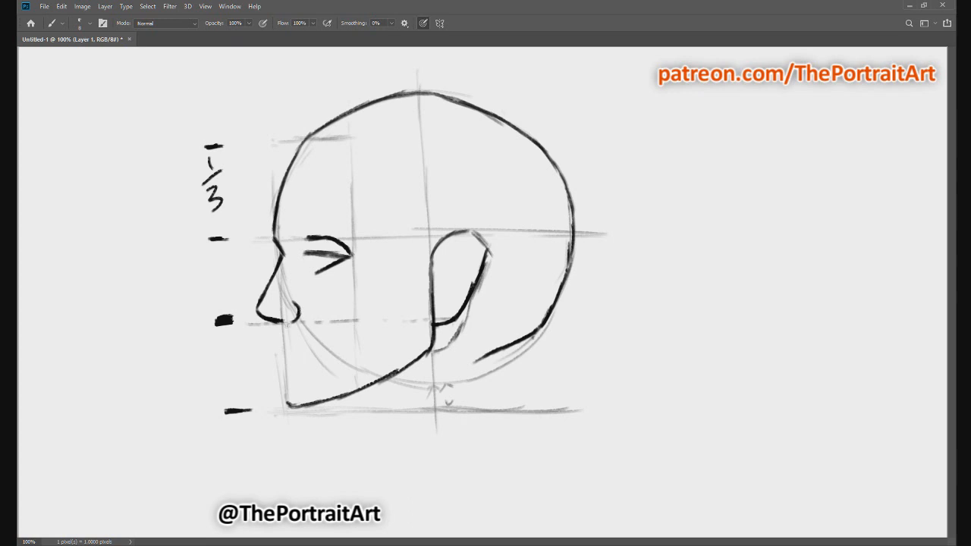
{"action": "left_click_drag", "start_coordinate": [288, 308], "coordinate": [286, 322]}
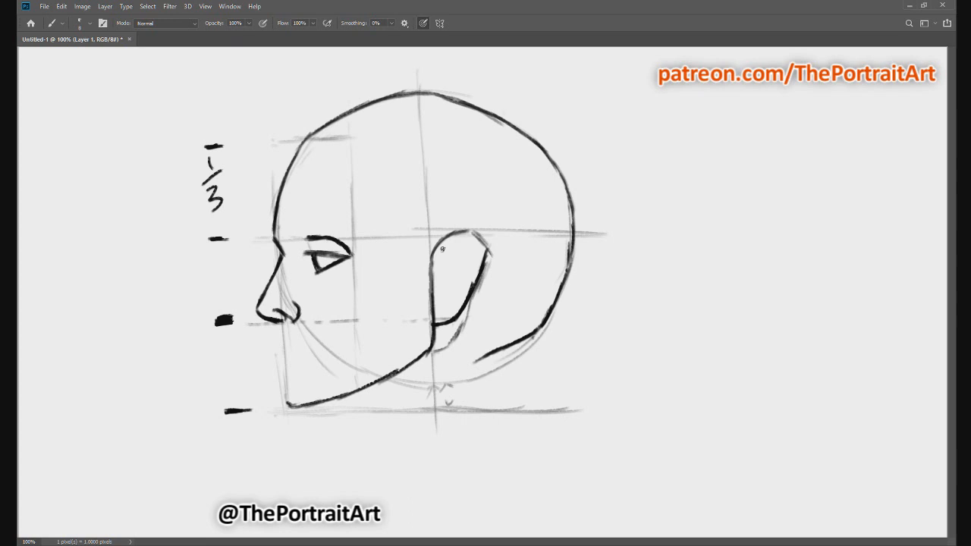
{"action": "mouse_move", "coordinate": [434, 265]}
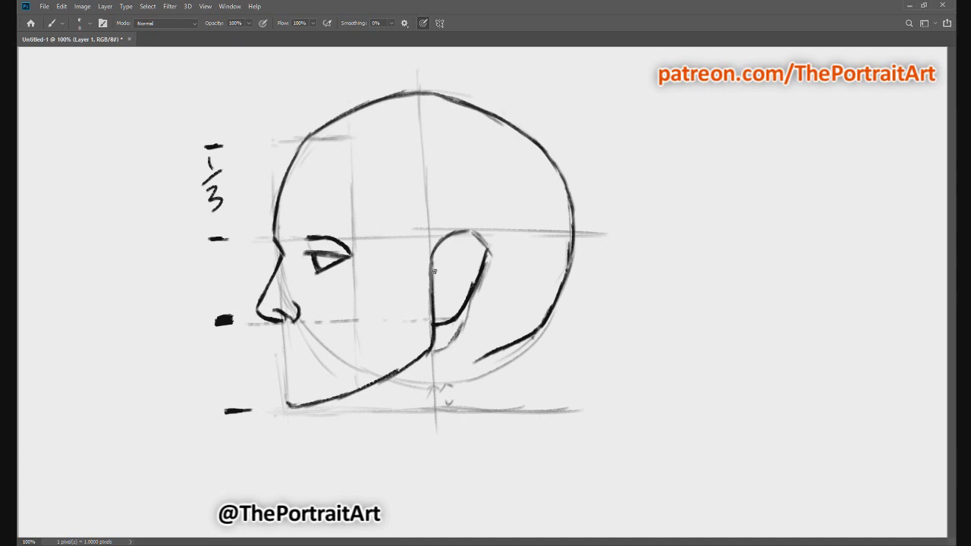
- Sketch the ear's inner rim line and inner cartilage folds inside the ear outline
{"action": "left_click_drag", "start_coordinate": [434, 270], "coordinate": [476, 244]}
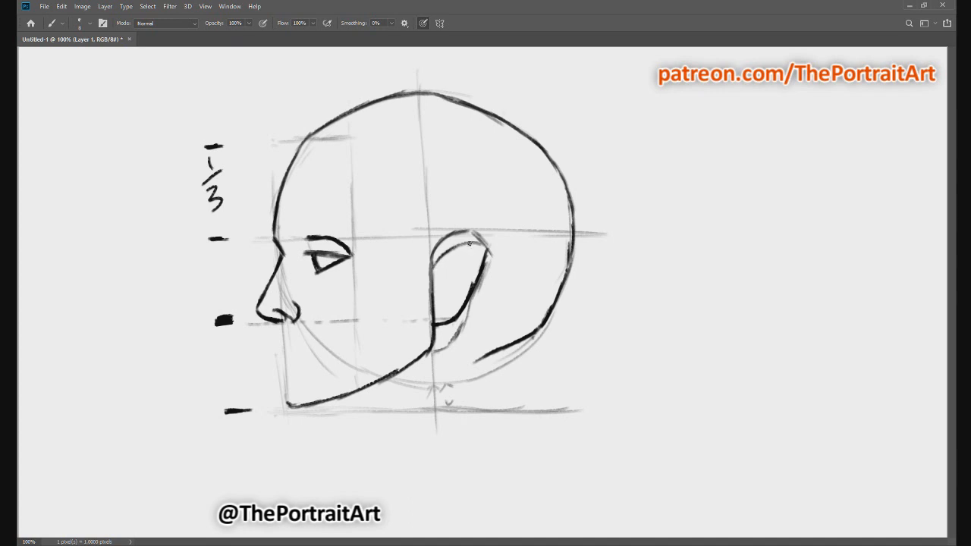
{"action": "mouse_move", "coordinate": [450, 254]}
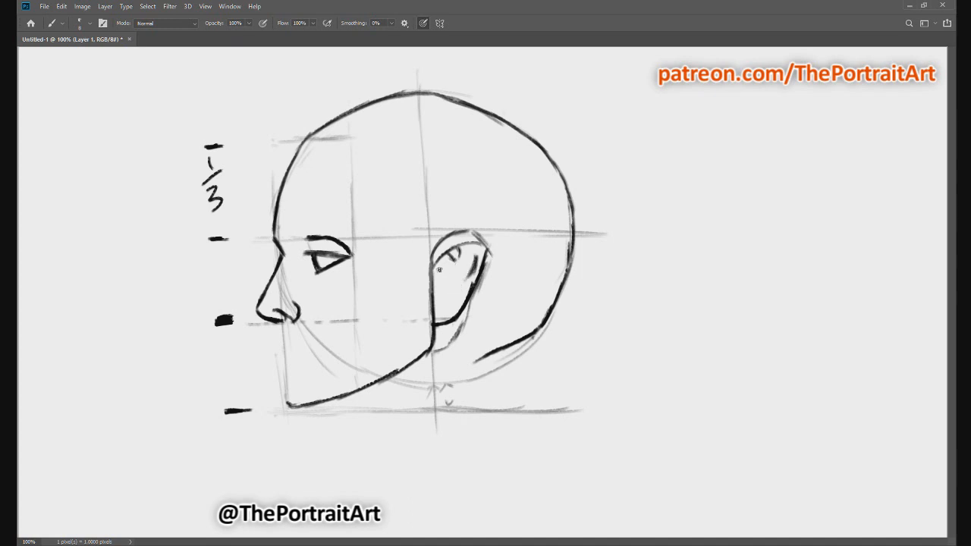
{"action": "left_click_drag", "start_coordinate": [451, 262], "coordinate": [459, 284]}
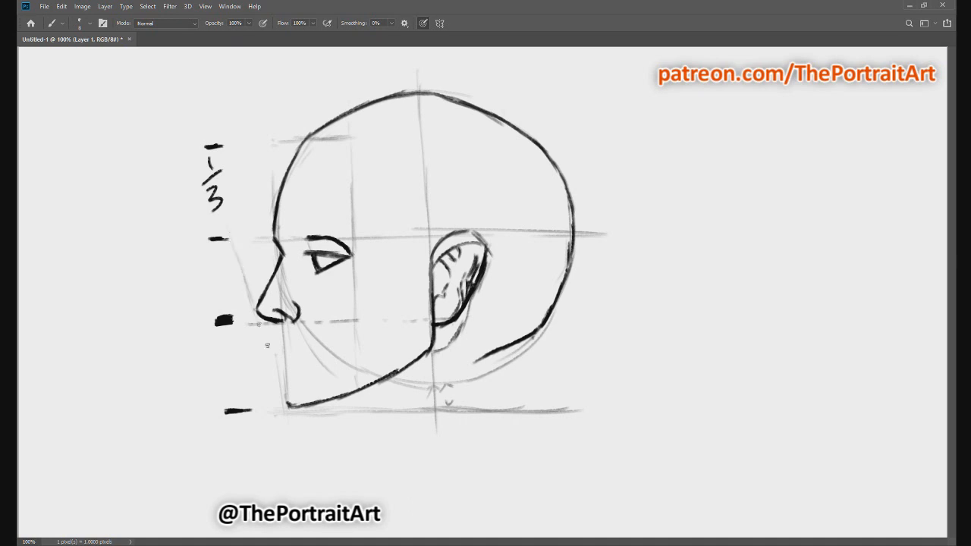
- Draw a faint nose-to-chin guide line, then refine the lips and chin contour
{"action": "left_click_drag", "start_coordinate": [260, 307], "coordinate": [287, 405]}
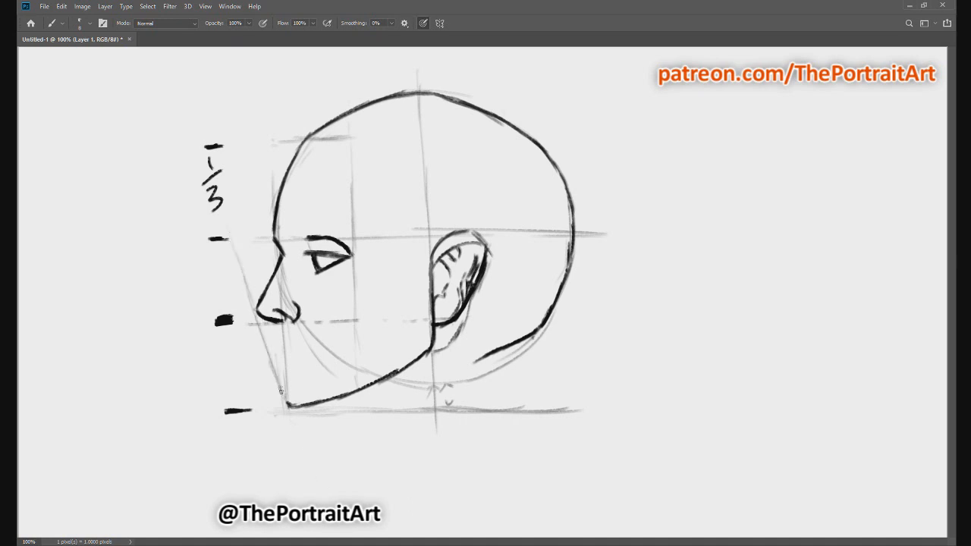
{"action": "left_click_drag", "start_coordinate": [280, 387], "coordinate": [296, 424]}
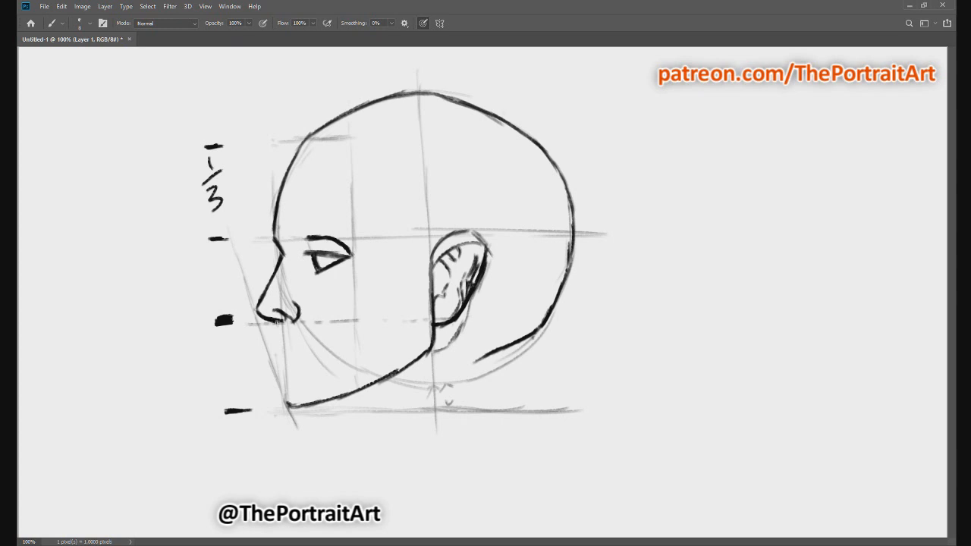
{"action": "mouse_move", "coordinate": [281, 360]}
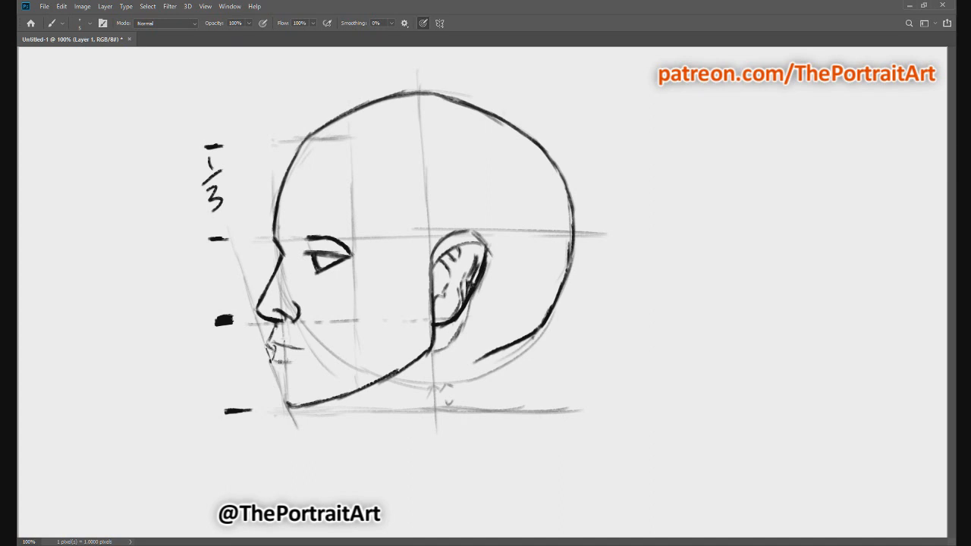
{"action": "mouse_move", "coordinate": [271, 359]}
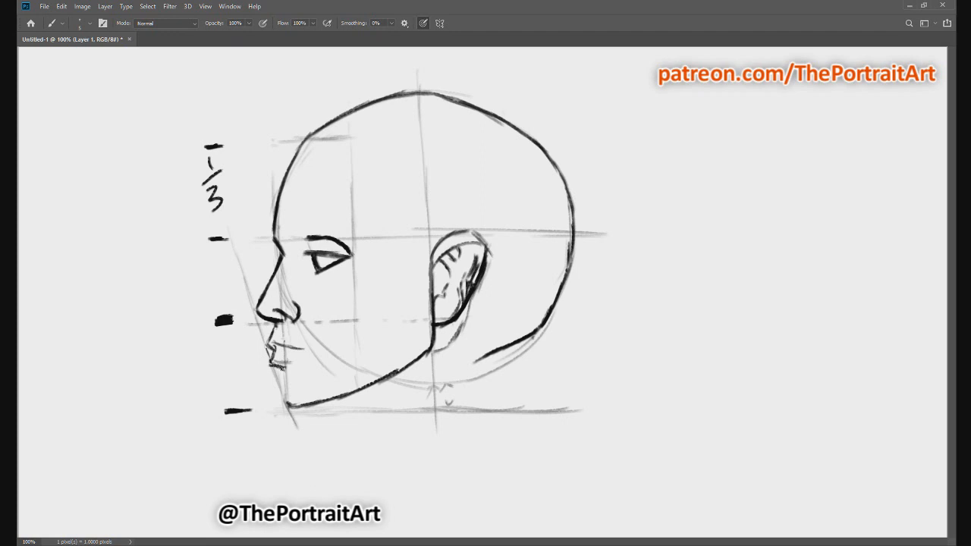
{"action": "left_click_drag", "start_coordinate": [280, 372], "coordinate": [283, 413]}
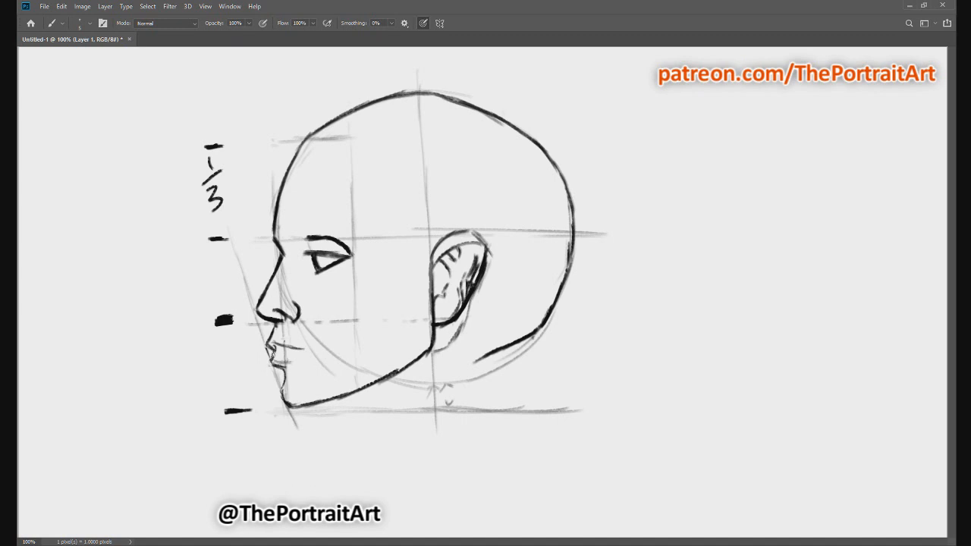
{"action": "left_click", "coordinate": [277, 364]}
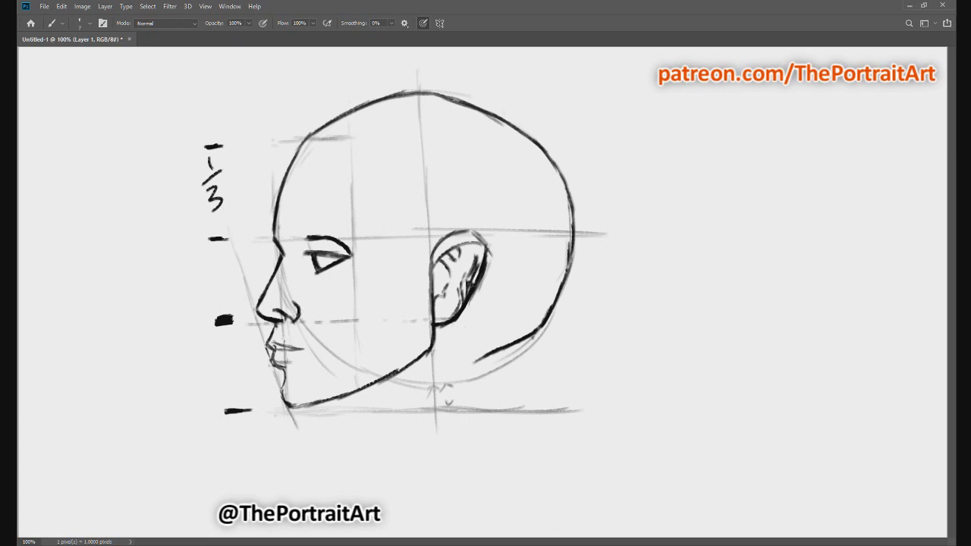
- Draw the chin underside, a throat line running down the page, and the back of the neck
{"action": "left_click_drag", "start_coordinate": [288, 406], "coordinate": [345, 406]}
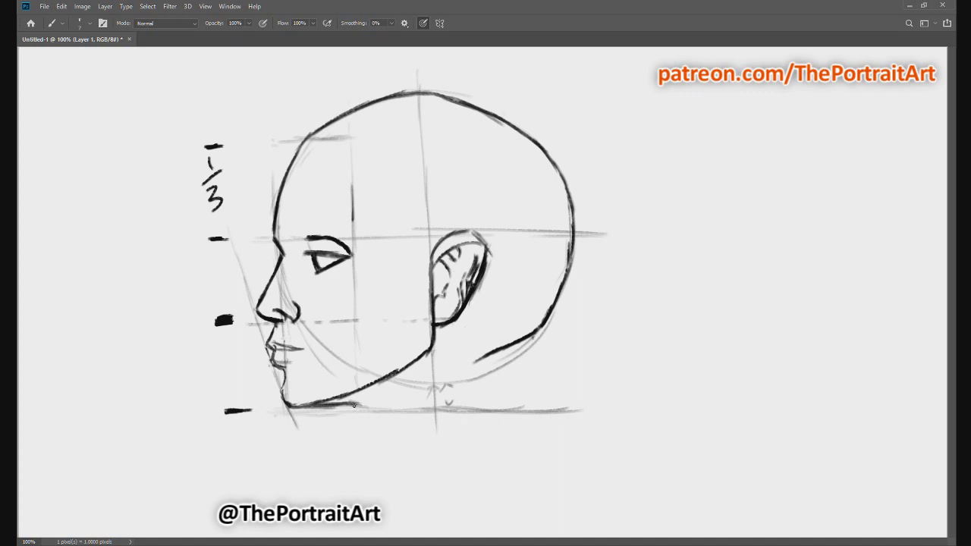
{"action": "left_click_drag", "start_coordinate": [355, 404], "coordinate": [402, 436]}
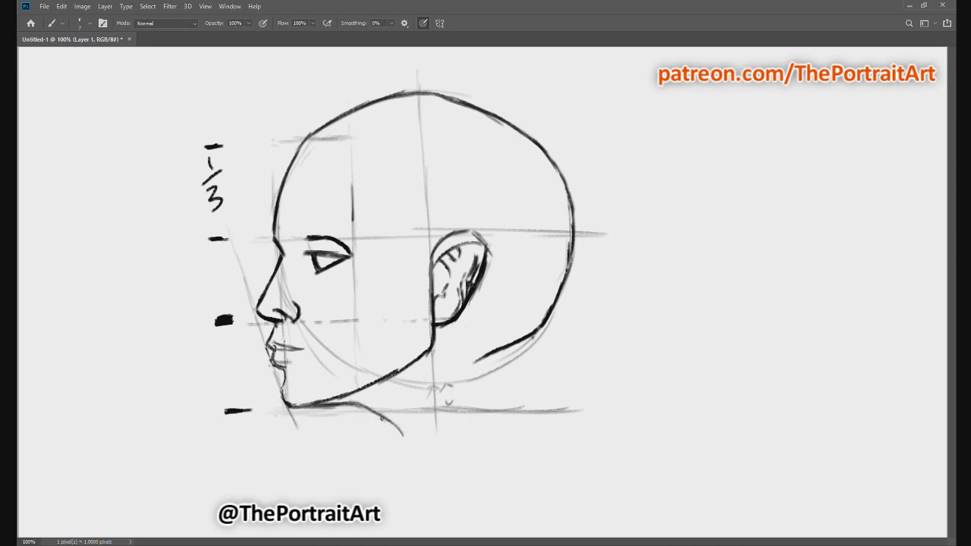
{"action": "left_click_drag", "start_coordinate": [380, 419], "coordinate": [436, 519]}
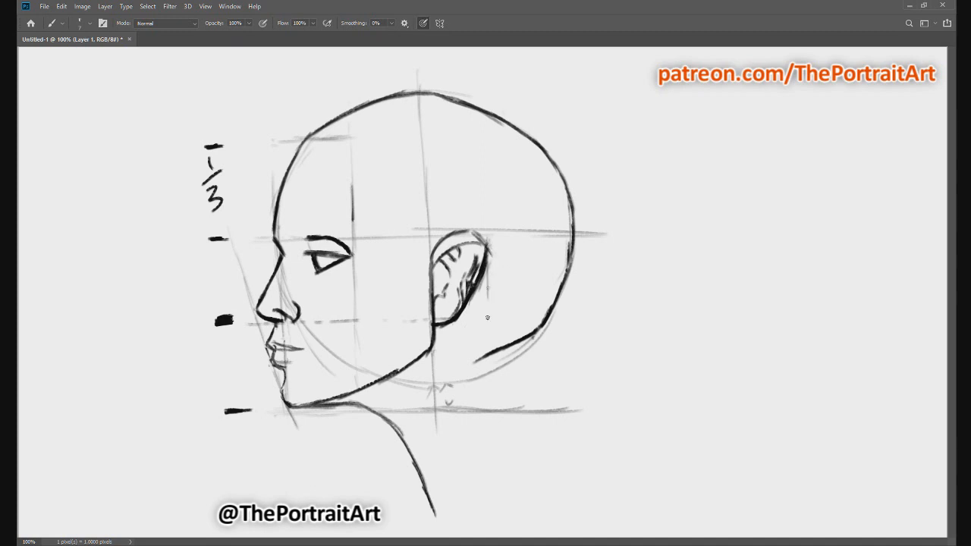
{"action": "mouse_move", "coordinate": [529, 324]}
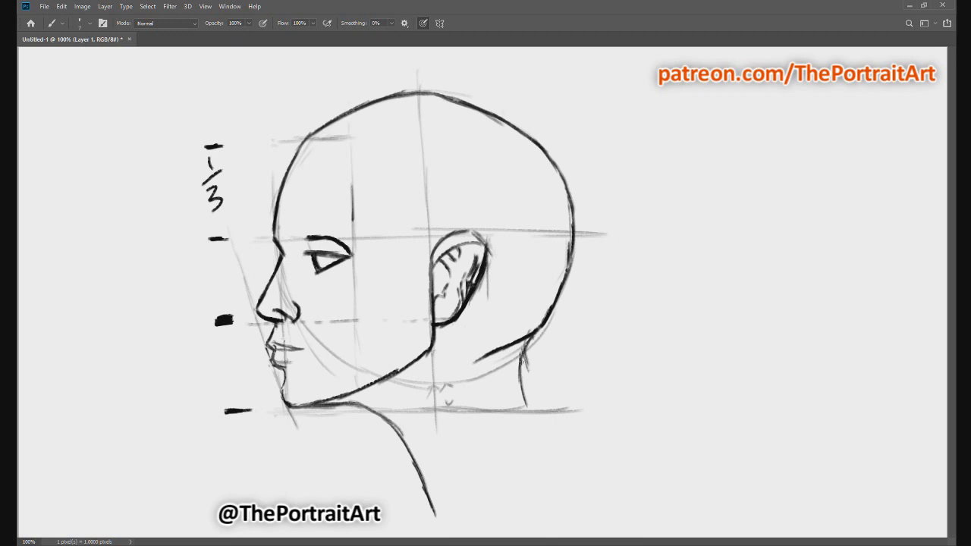
{"action": "left_click_drag", "start_coordinate": [520, 362], "coordinate": [563, 442]}
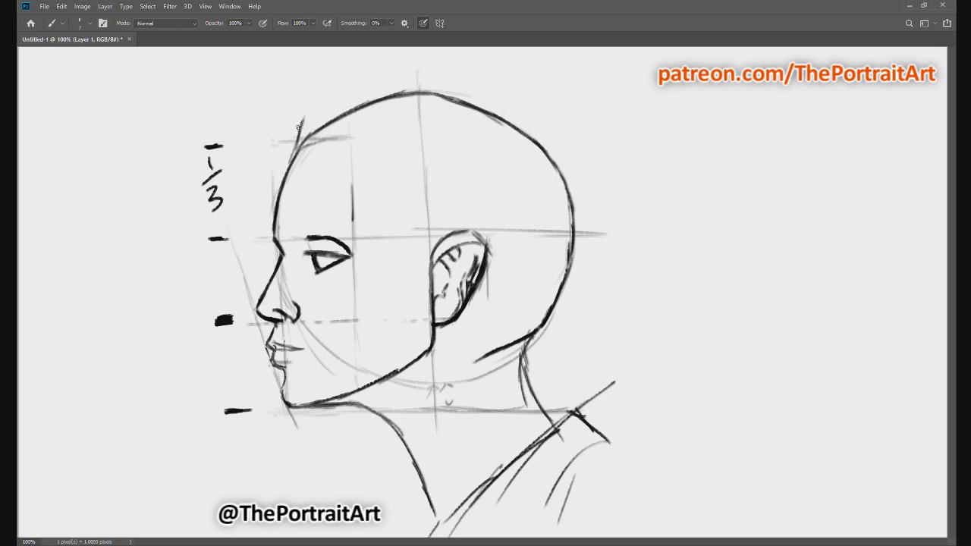
- Outline the hair over the top of the skull and hatch the front hair near the forehead
{"action": "left_click_drag", "start_coordinate": [296, 127], "coordinate": [386, 82]}
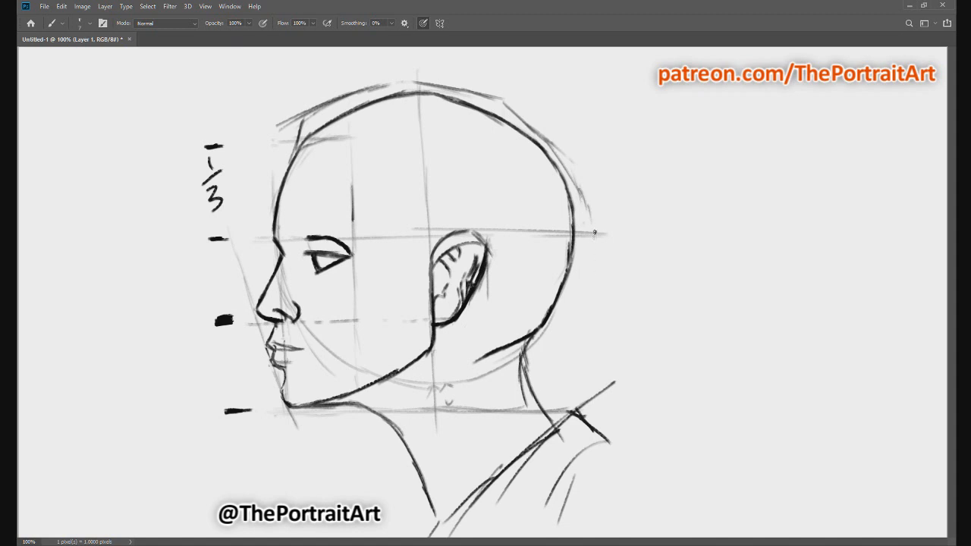
{"action": "mouse_move", "coordinate": [551, 328]}
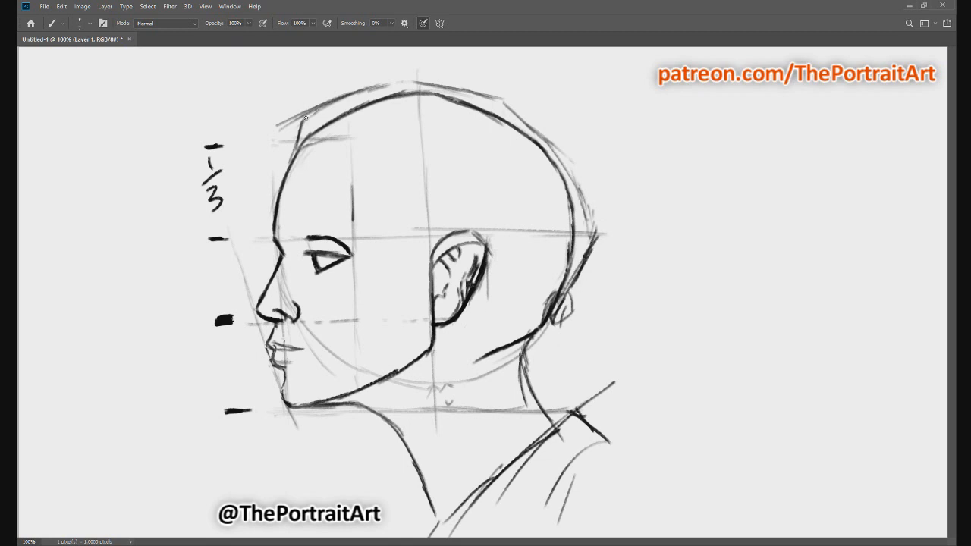
{"action": "left_click_drag", "start_coordinate": [303, 118], "coordinate": [348, 140]}
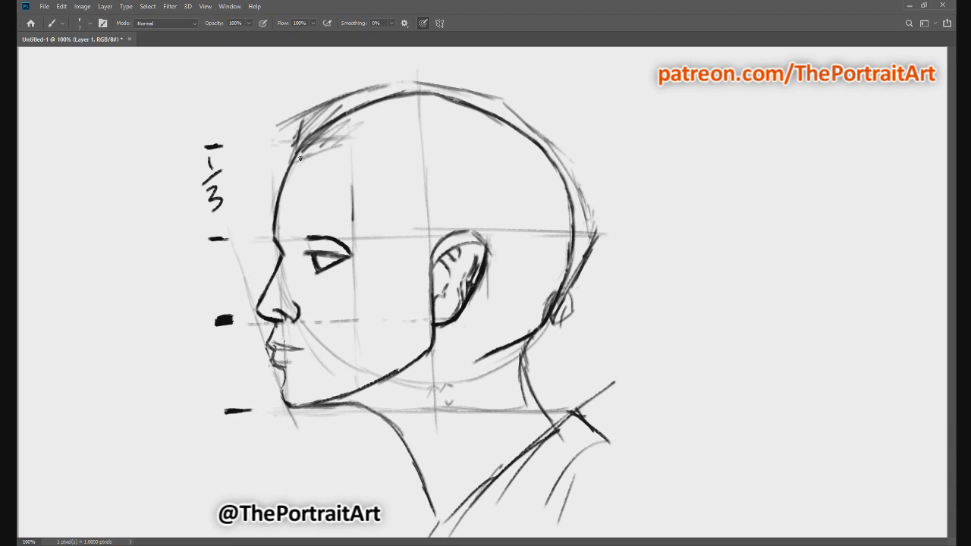
{"action": "left_click_drag", "start_coordinate": [303, 152], "coordinate": [413, 159]}
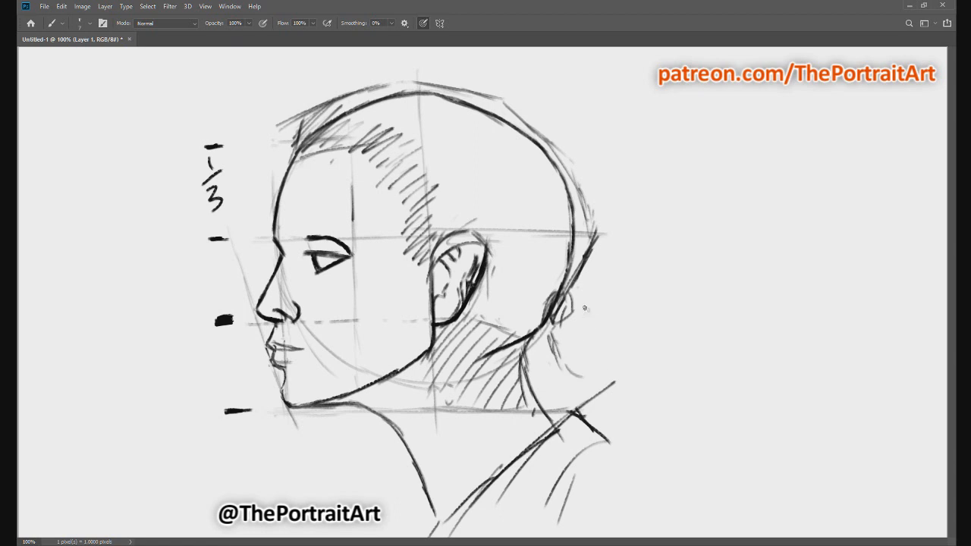
- Add diagonal hatched shading across the hair and neck behind the jaw
{"action": "left_click_drag", "start_coordinate": [584, 307], "coordinate": [614, 364]}
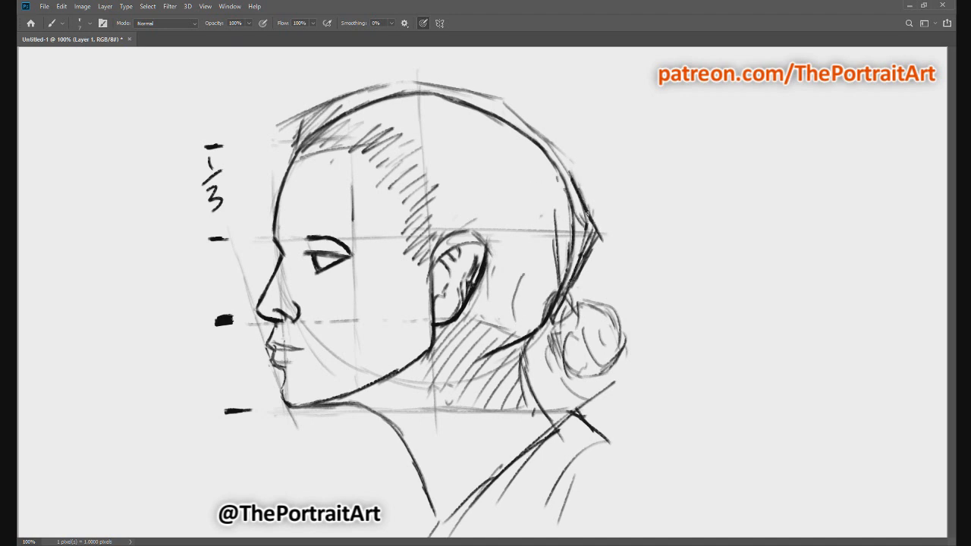
- Darken the hair's back and top contours with bolder strokes
{"action": "left_click_drag", "start_coordinate": [497, 95], "coordinate": [599, 220]}
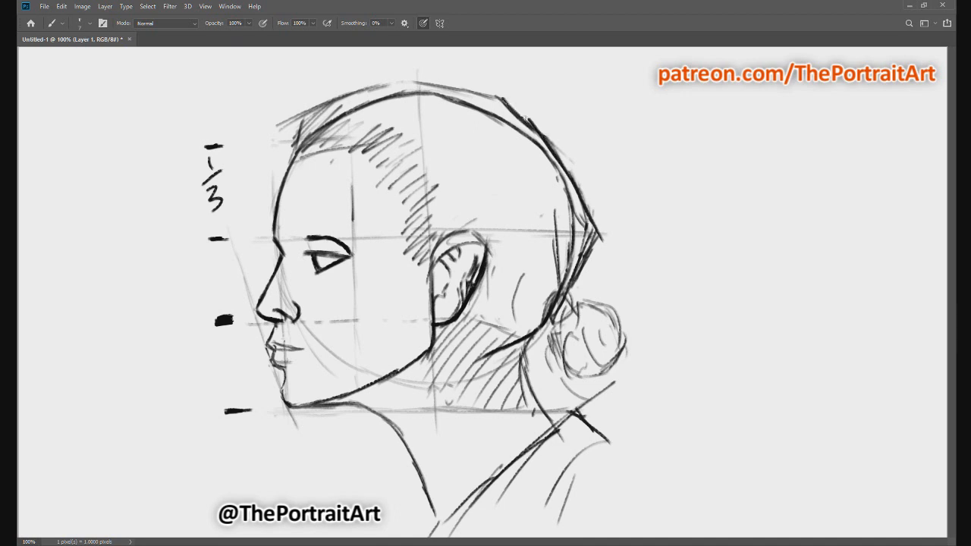
{"action": "left_click_drag", "start_coordinate": [333, 98], "coordinate": [516, 99]}
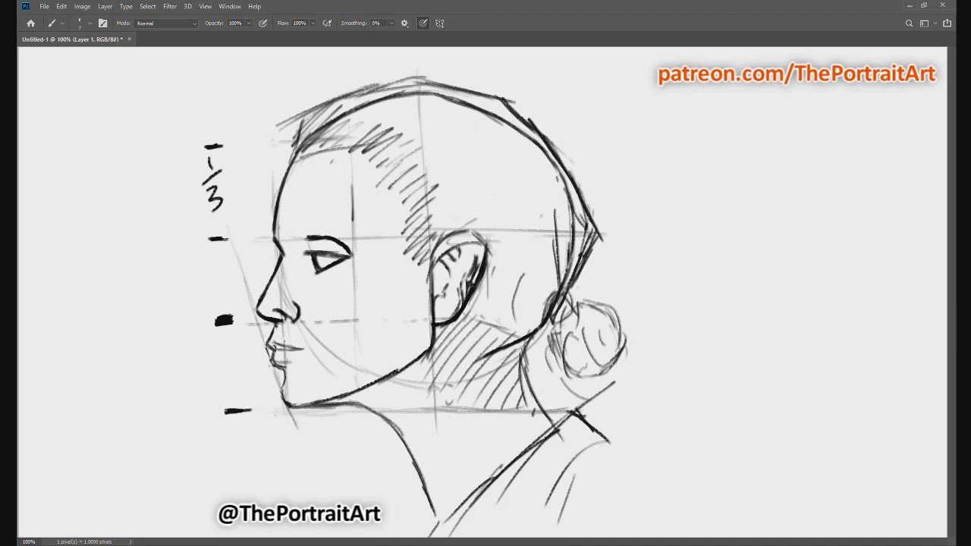